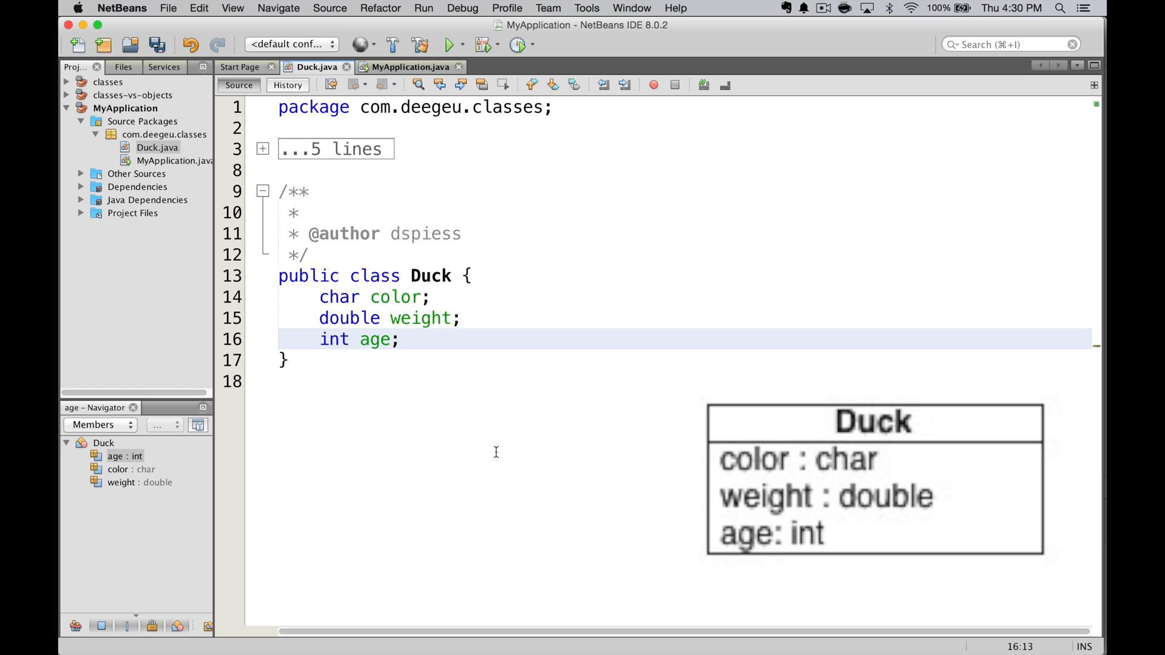
Save Duck.java with its char color, double weight and int age fields
{"action": "key", "text": "cmd+s"}
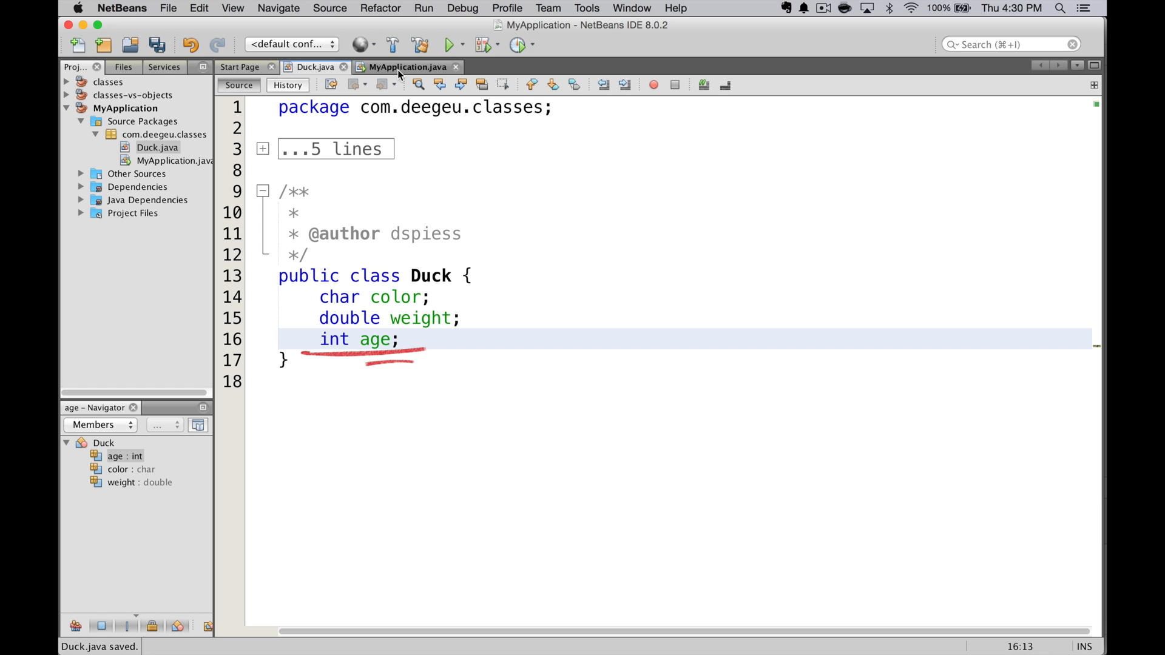
In MyApplication's main, create a Duck and assign duck.color = 'B'
{"action": "left_click", "coordinate": [408, 67]}
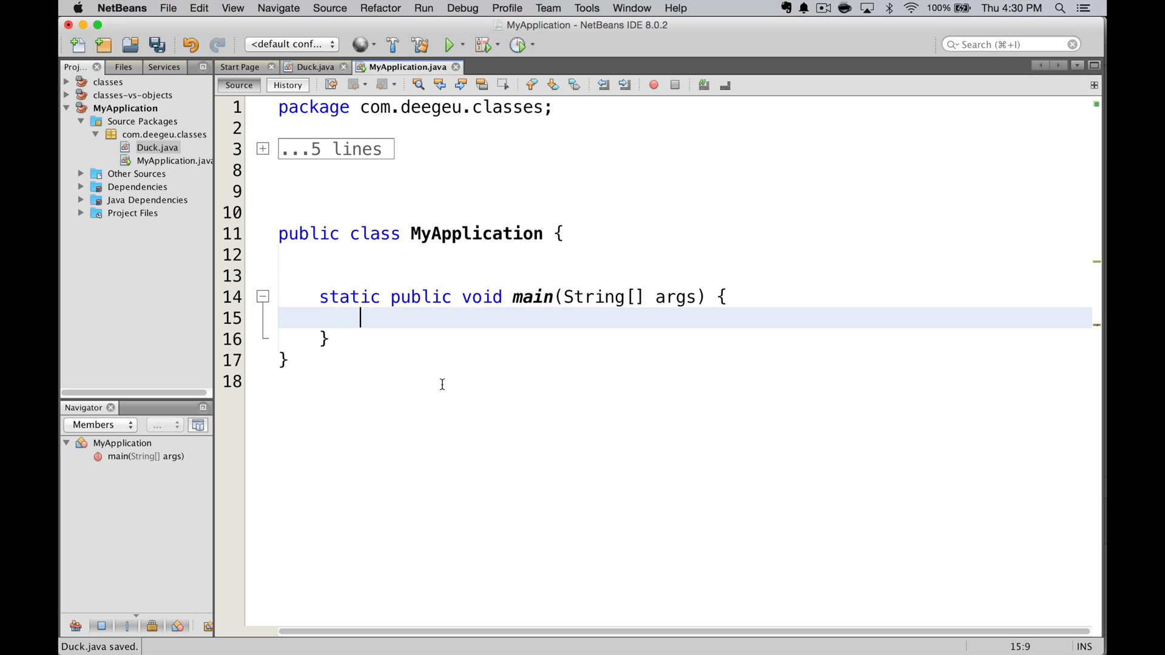
{"action": "type", "text": "Duck duck = new Duck();"}
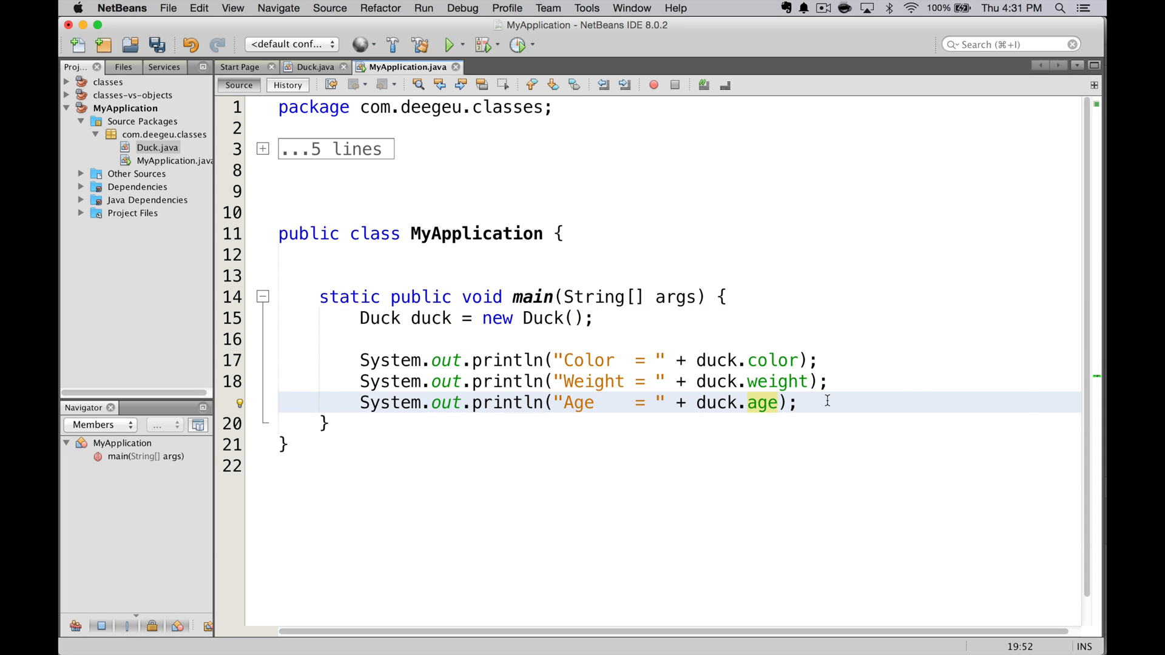
{"action": "left_click", "coordinate": [451, 45]}
{"action": "type", "text": "duck.color"}
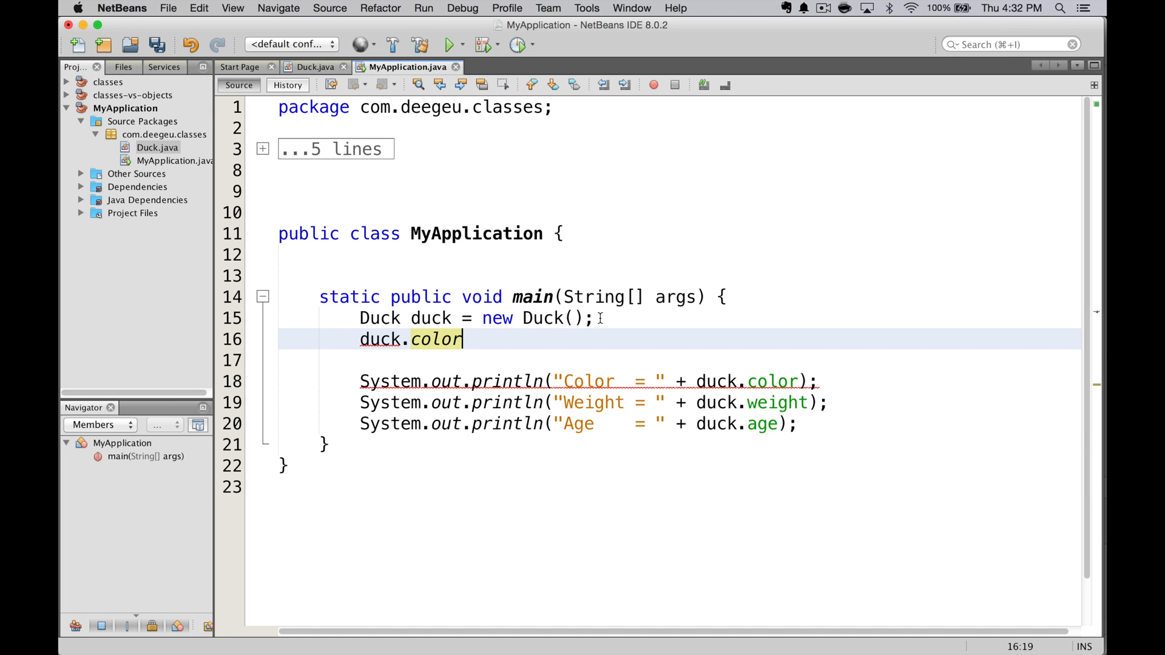
{"action": "type", "text": "= '"}
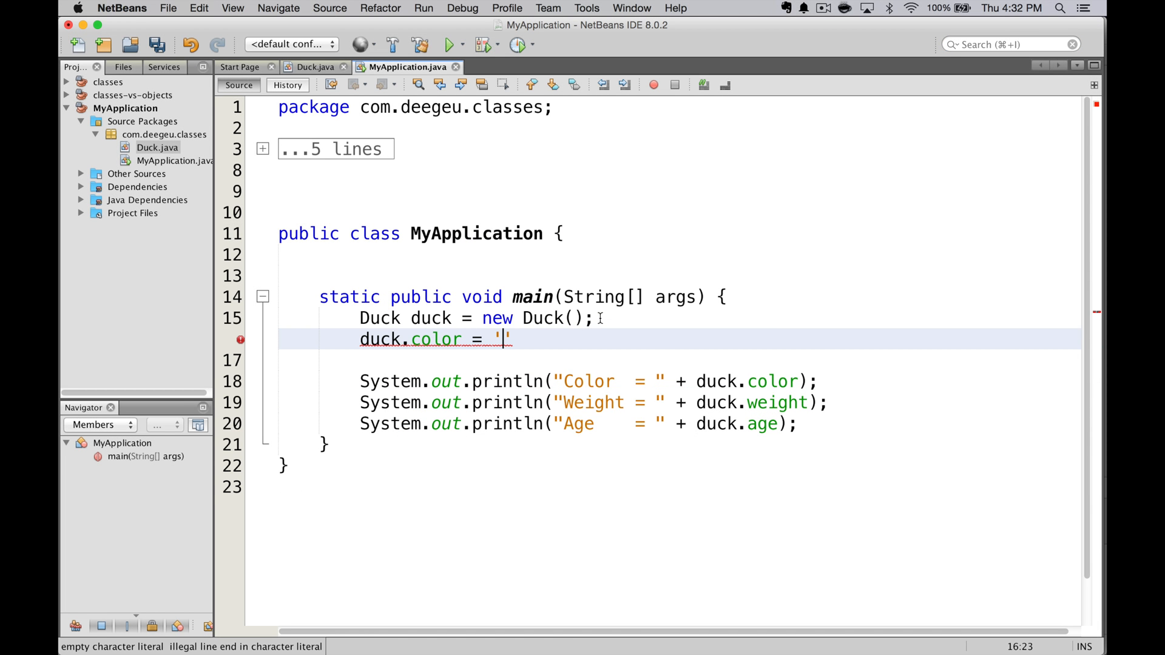
{"action": "type", "text": "B';"}
{"action": "type", "text": "duck.age = 2;"}
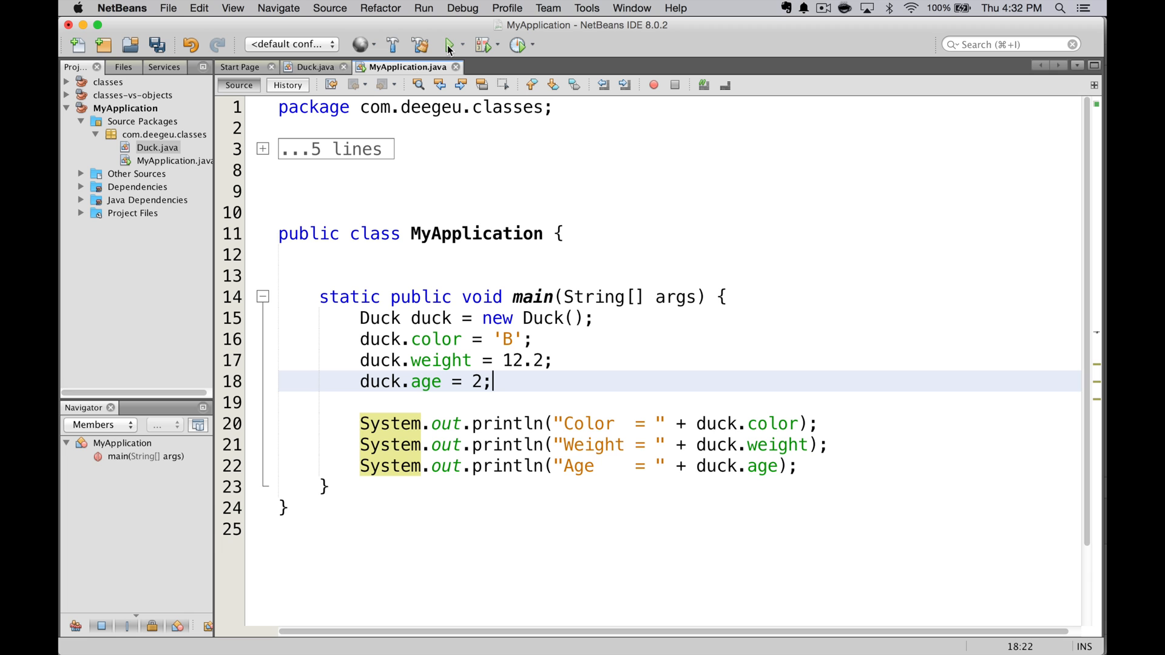
Run the project printing B, 12.2, 2, then declare int myFavoriteNumber = 42
{"action": "left_click", "coordinate": [449, 45]}
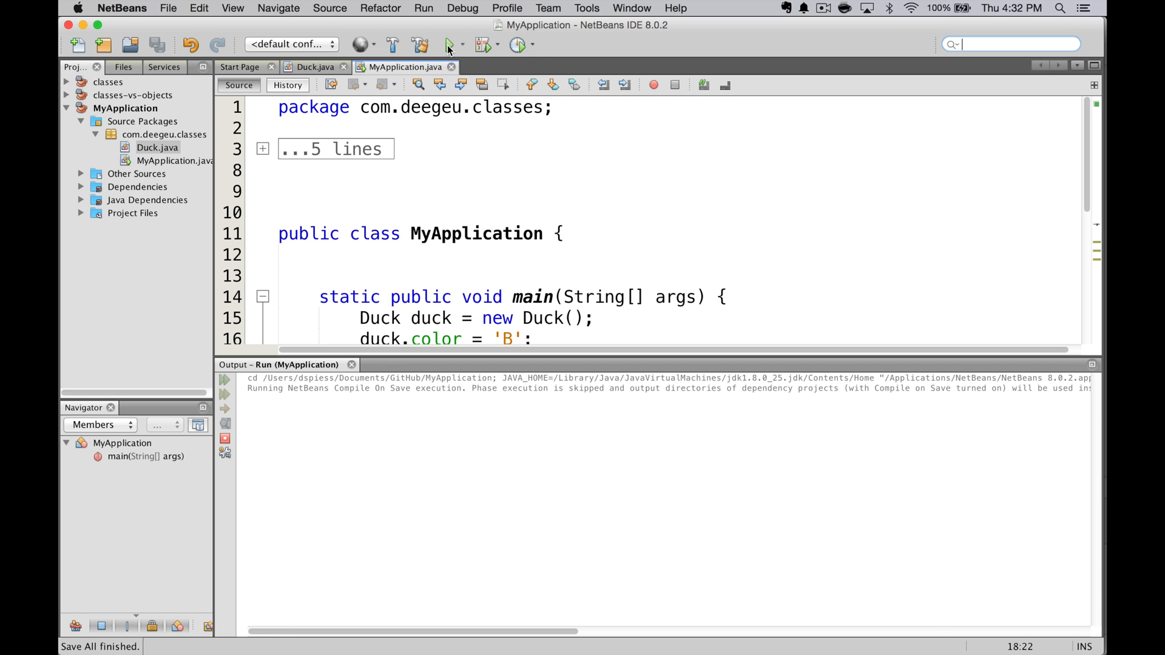
{"action": "left_click", "coordinate": [449, 45]}
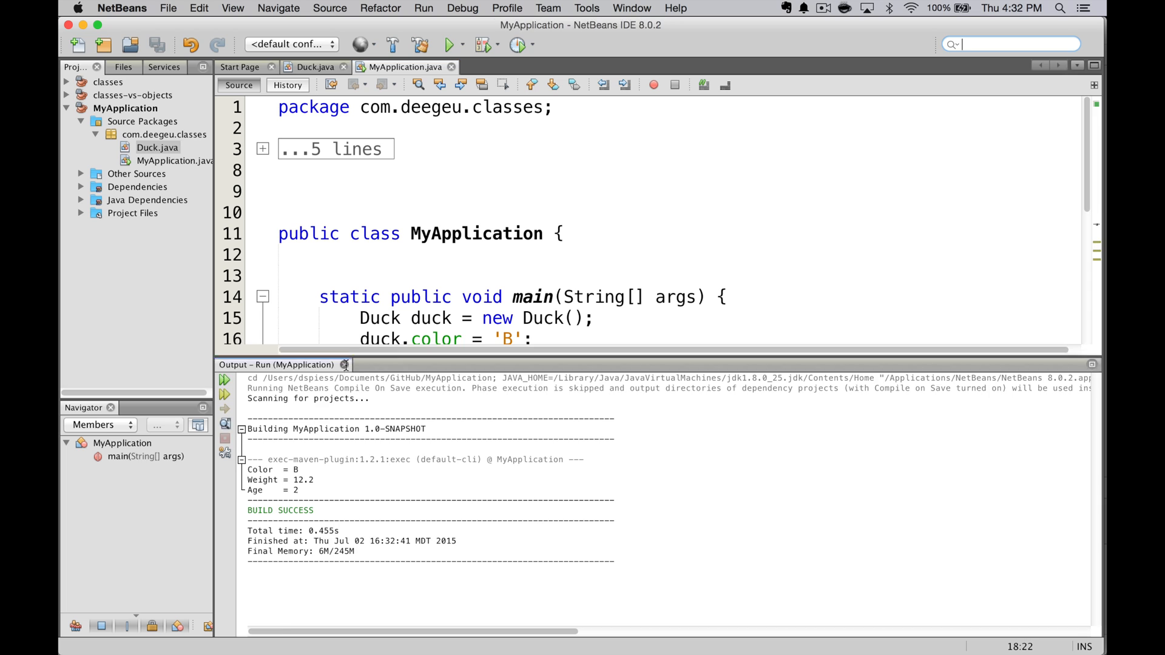
{"action": "type", "text": "int myFavoriteNumber = 42;"}
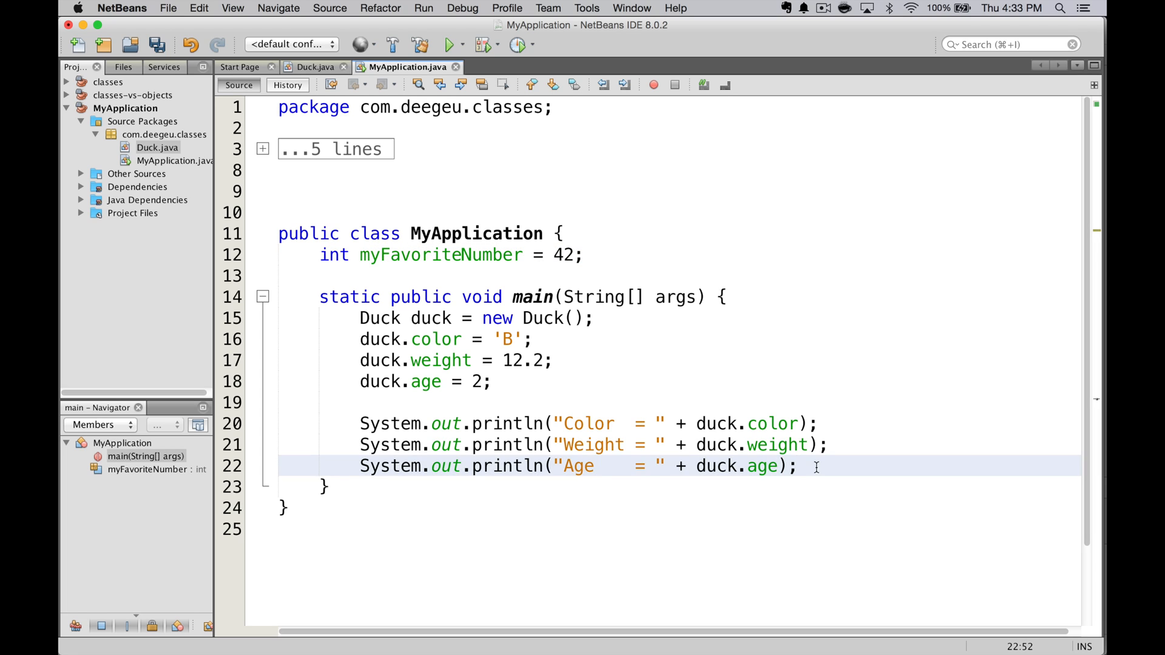
Add System.out.println("Number = " + myFavoriteNumber); to main
{"action": "type", "text": "System.out.println(\"Number = \" + myFavoriteNumber);"}
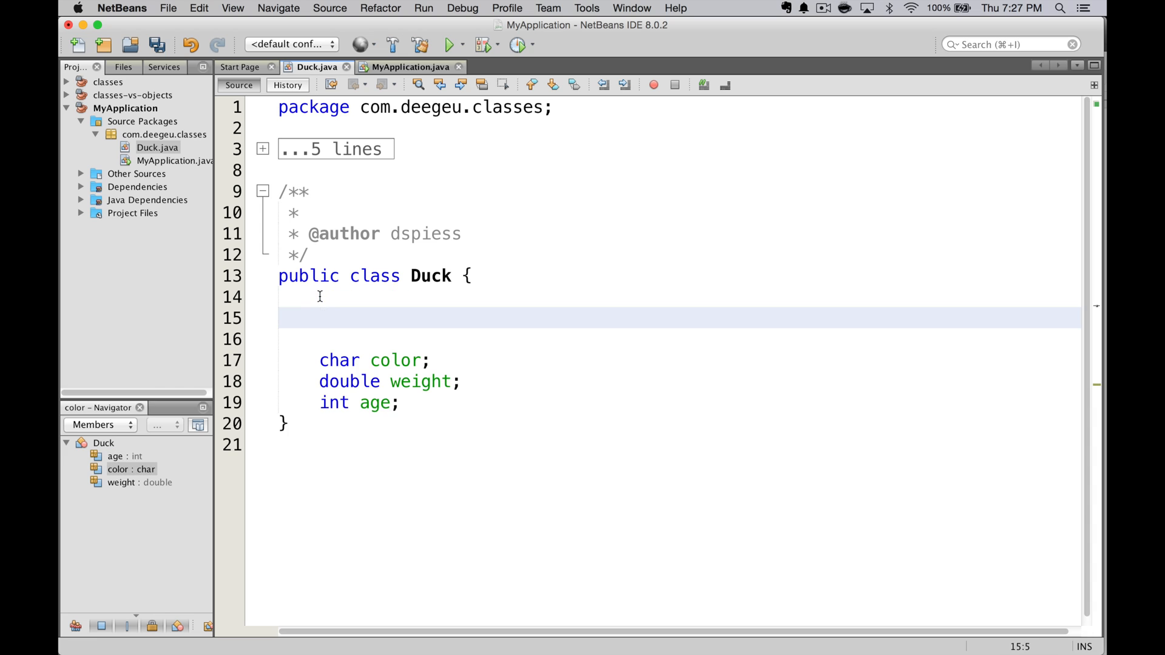
Declare static long count; in Duck and return to MyApplication.java
{"action": "type", "text": "static long co"}
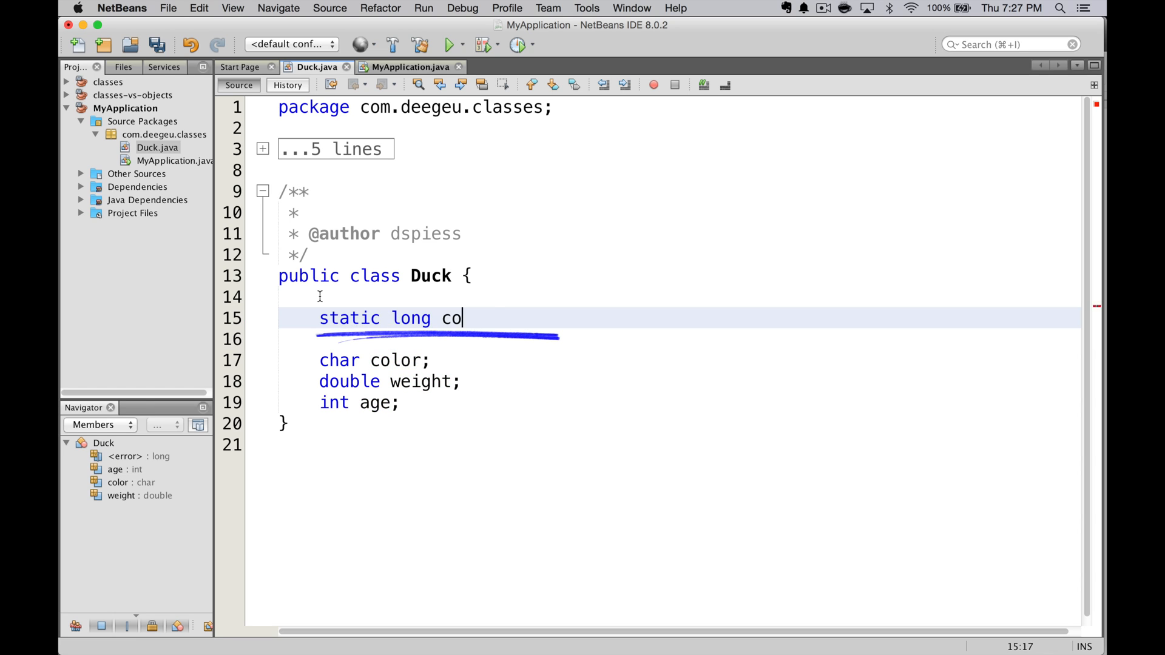
{"action": "type", "text": "unt;"}
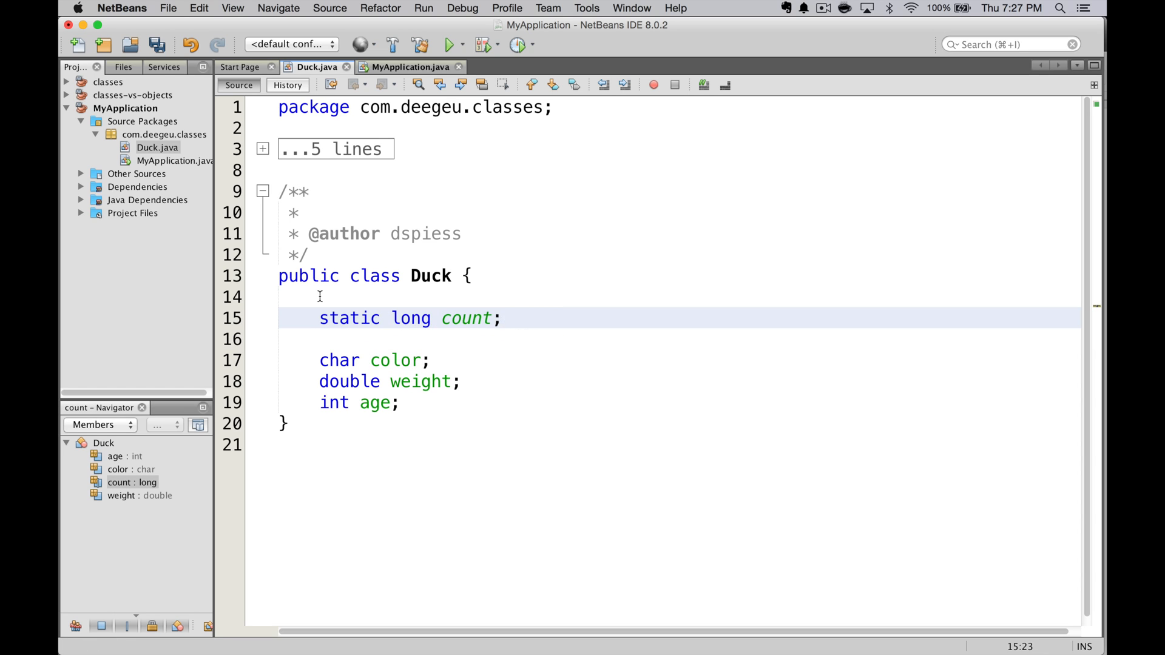
{"action": "left_click", "coordinate": [504, 318]}
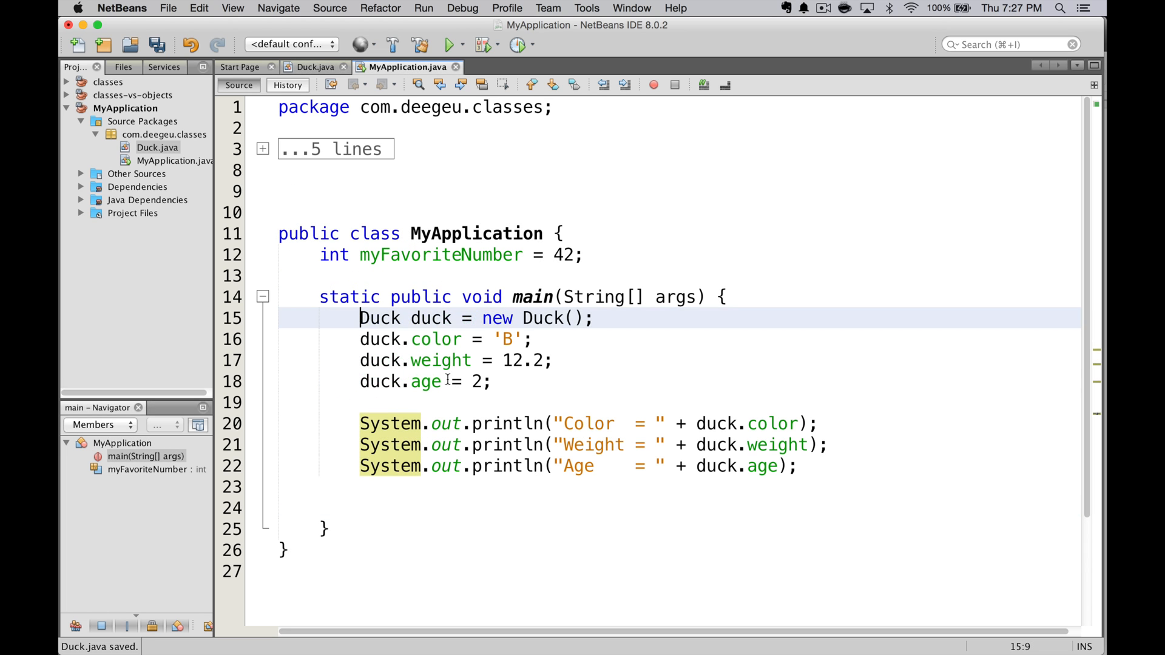
Add duck2 with weight 14.6 and age 7 and reference duck2.count in main
{"action": "left_click_drag", "start_coordinate": [361, 318], "coordinate": [490, 382]}
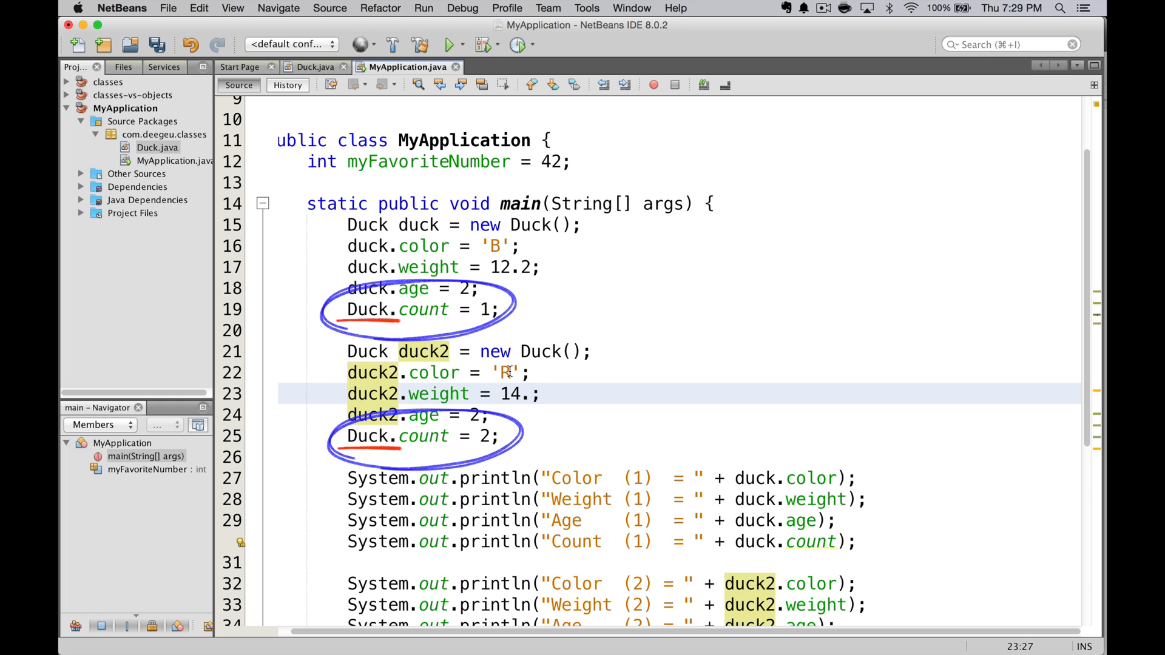
{"action": "type", "text": "6"}
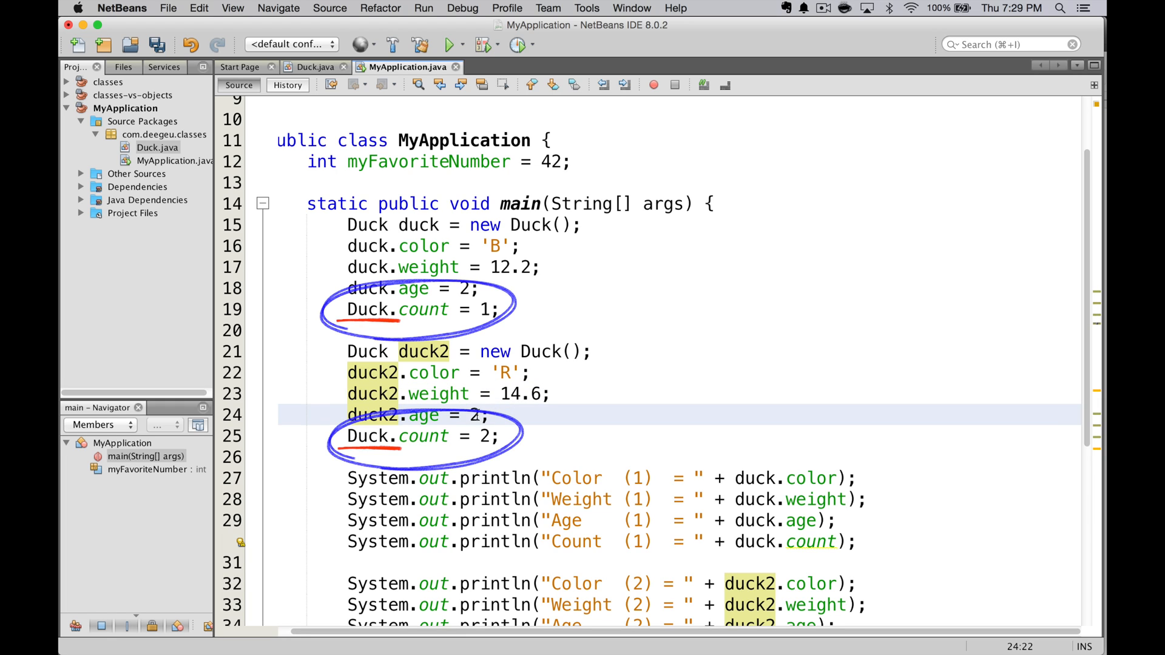
{"action": "type", "text": "7"}
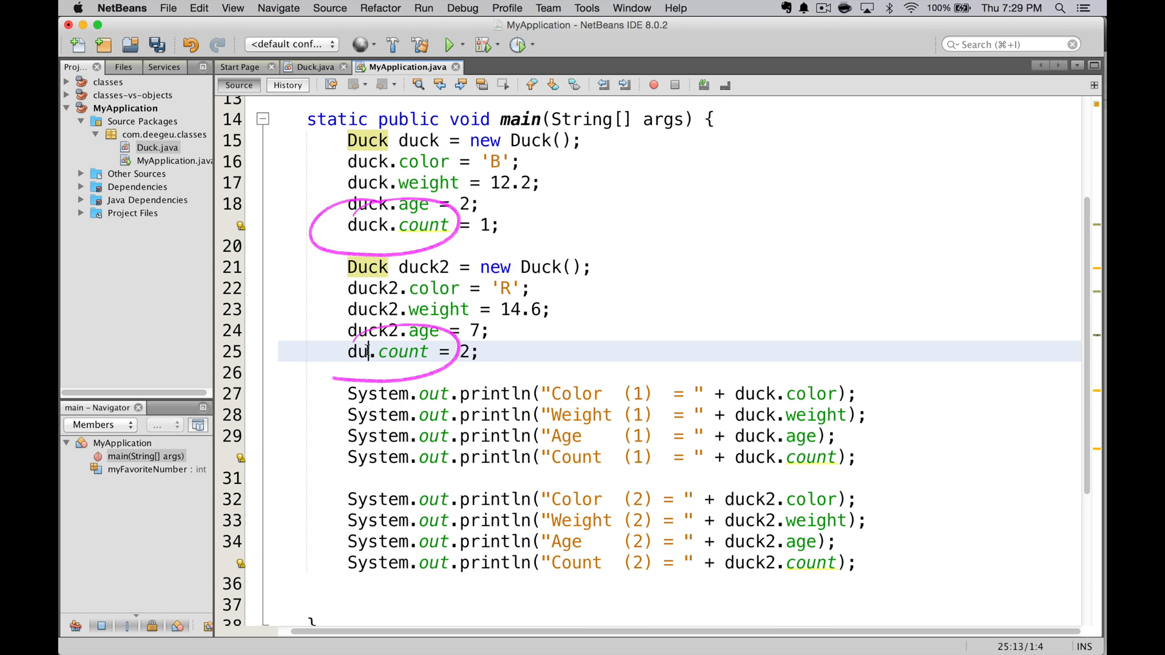
{"action": "type", "text": "ck2"}
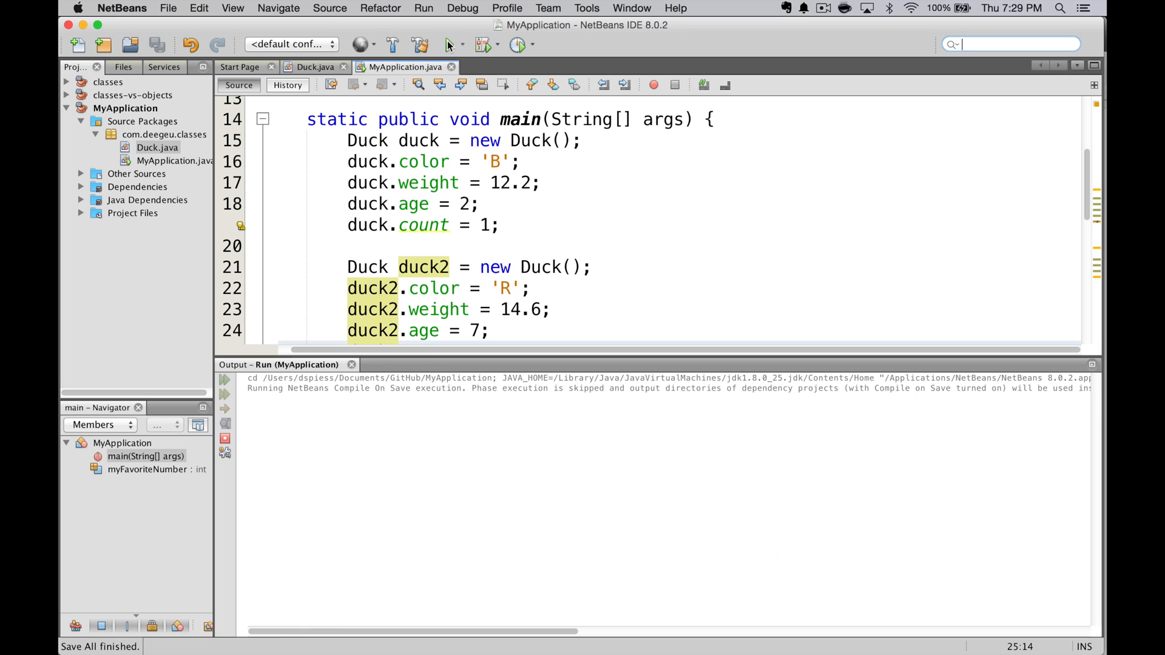
{"action": "left_click", "coordinate": [448, 45]}
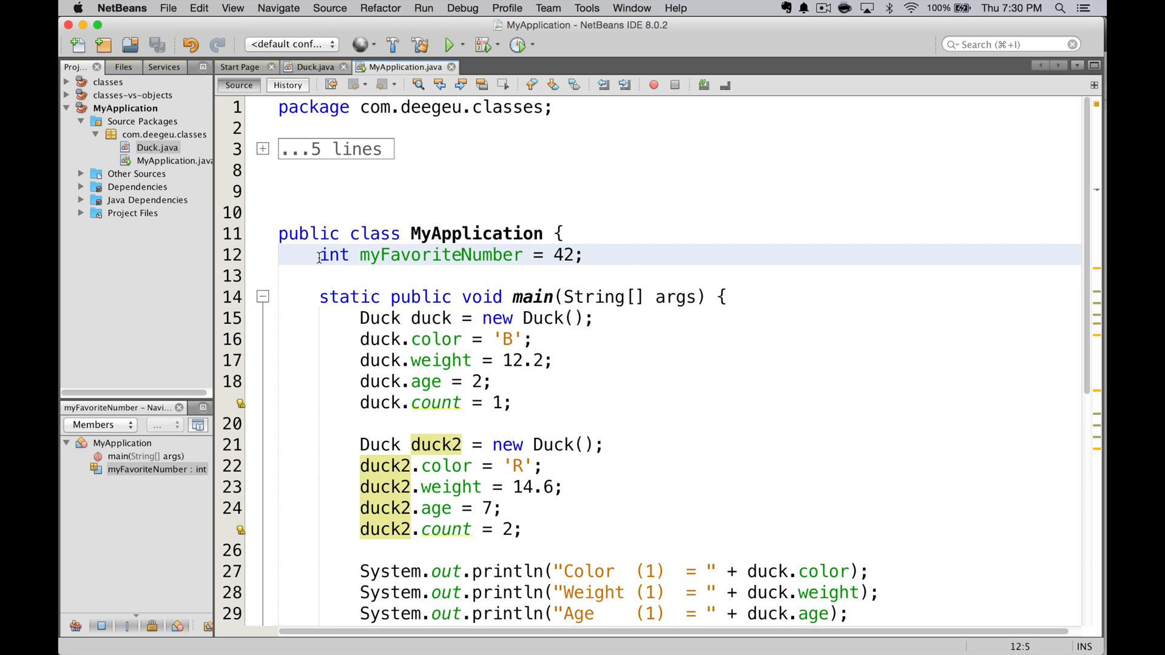
Copy the println block, mark the field static, and run the project
{"action": "left_click_drag", "start_coordinate": [283, 193], "coordinate": [635, 311]}
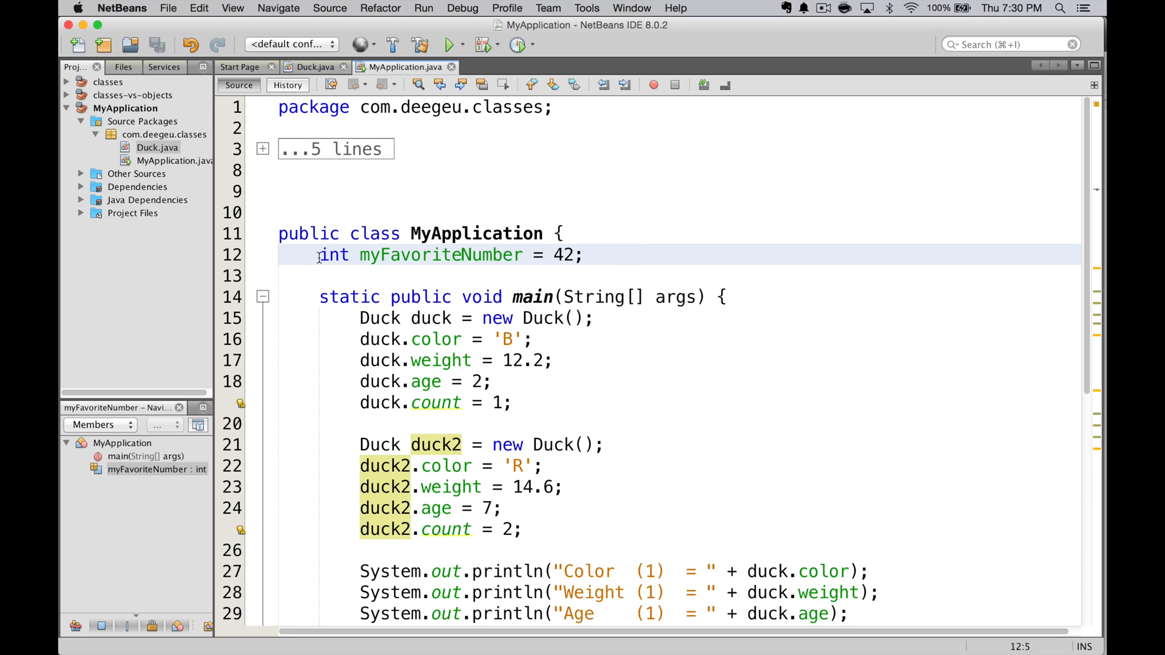
{"action": "type", "text": "static"}
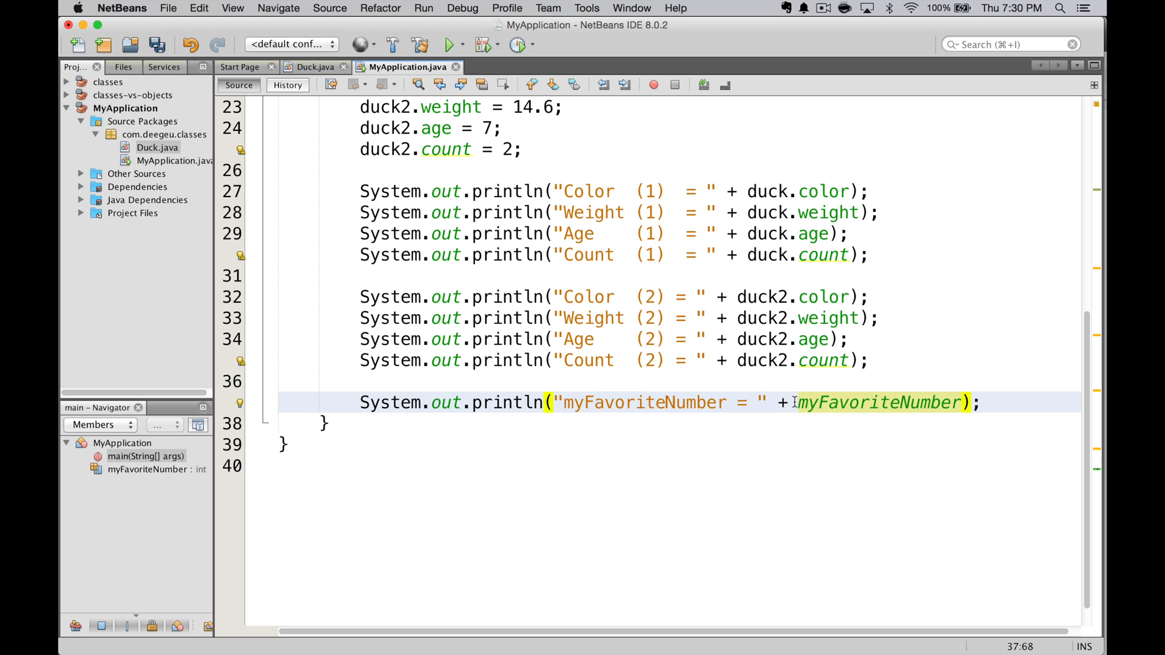
{"action": "left_click", "coordinate": [449, 45]}
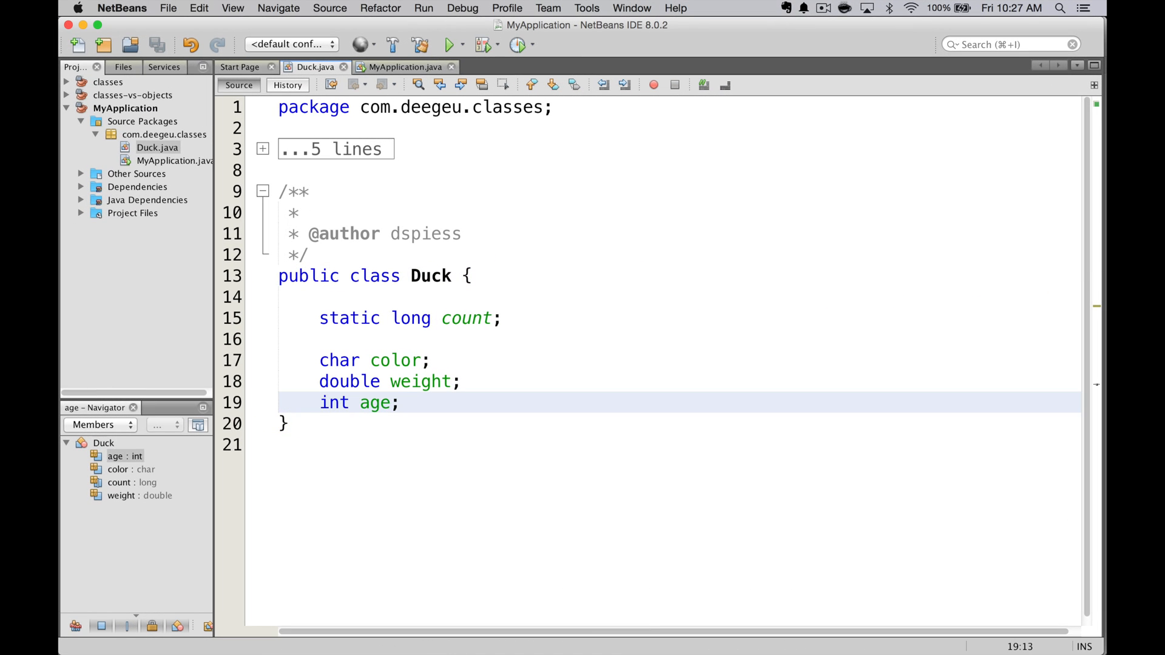
Write setWeight's body assigning weight = newWeight; below the age field
{"action": "left_click", "coordinate": [402, 403]}
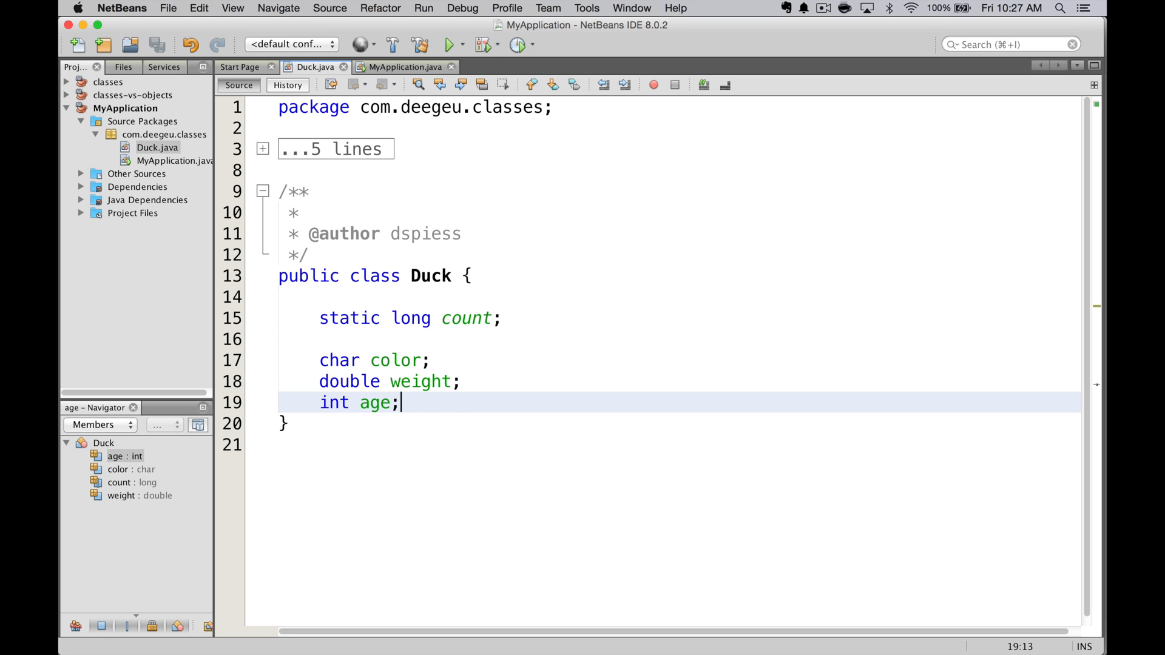
{"action": "key", "text": "Return"}
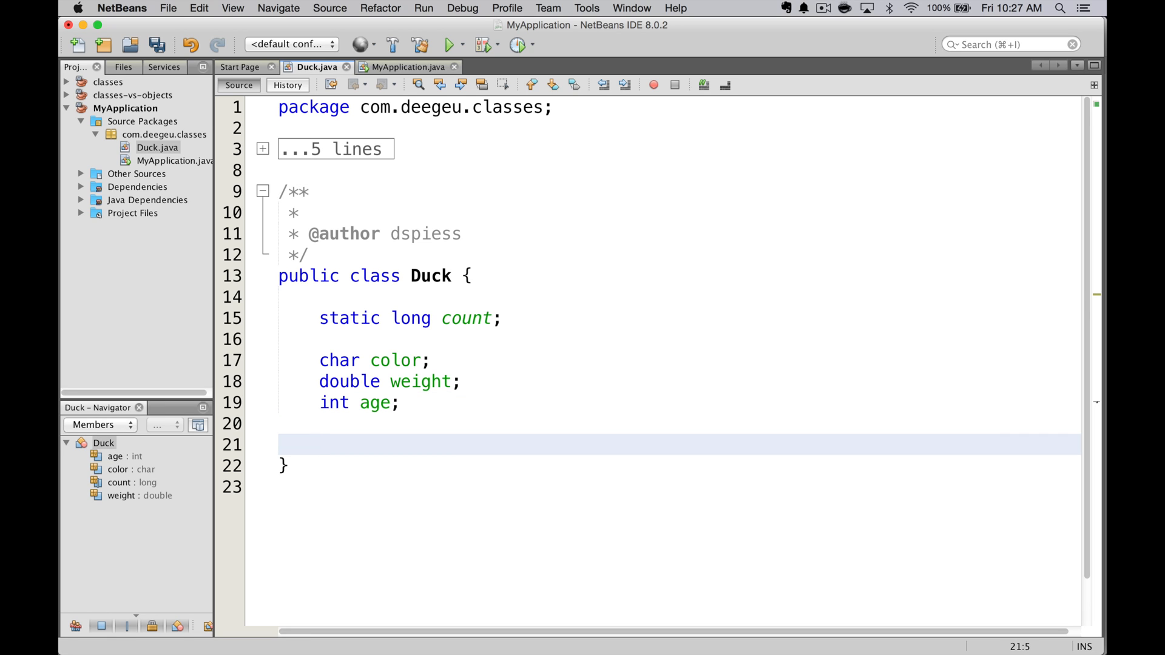
{"action": "left_click", "coordinate": [319, 444]}
{"action": "type", "text": "void setWeight(double newWeight) {"}
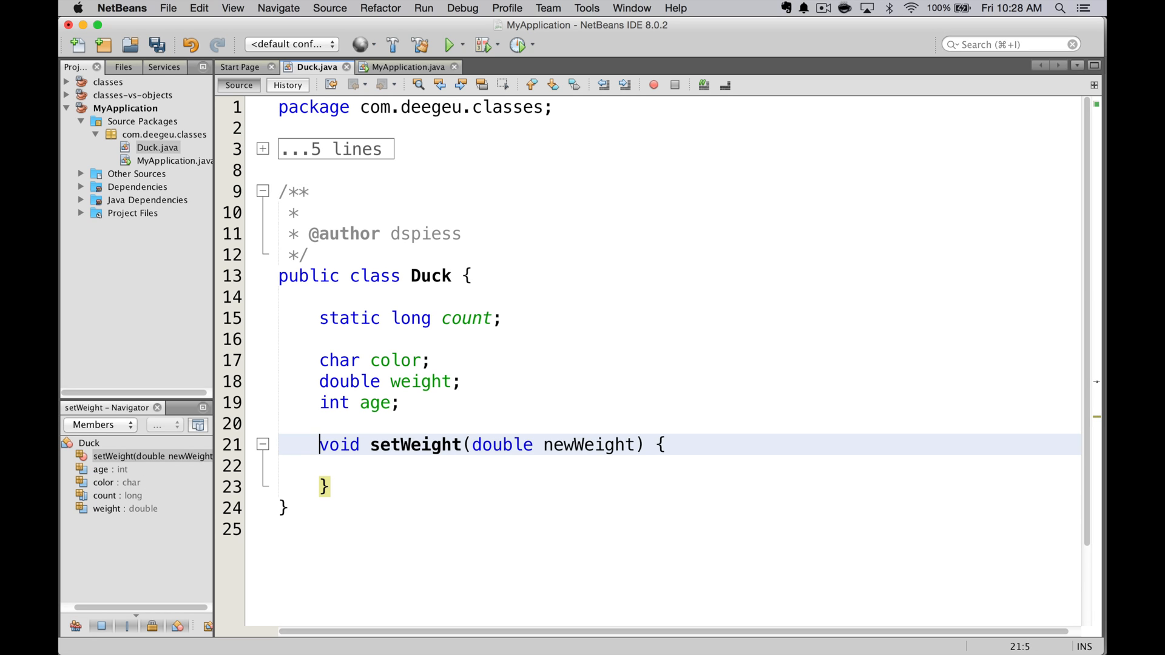
{"action": "left_click", "coordinate": [372, 464]}
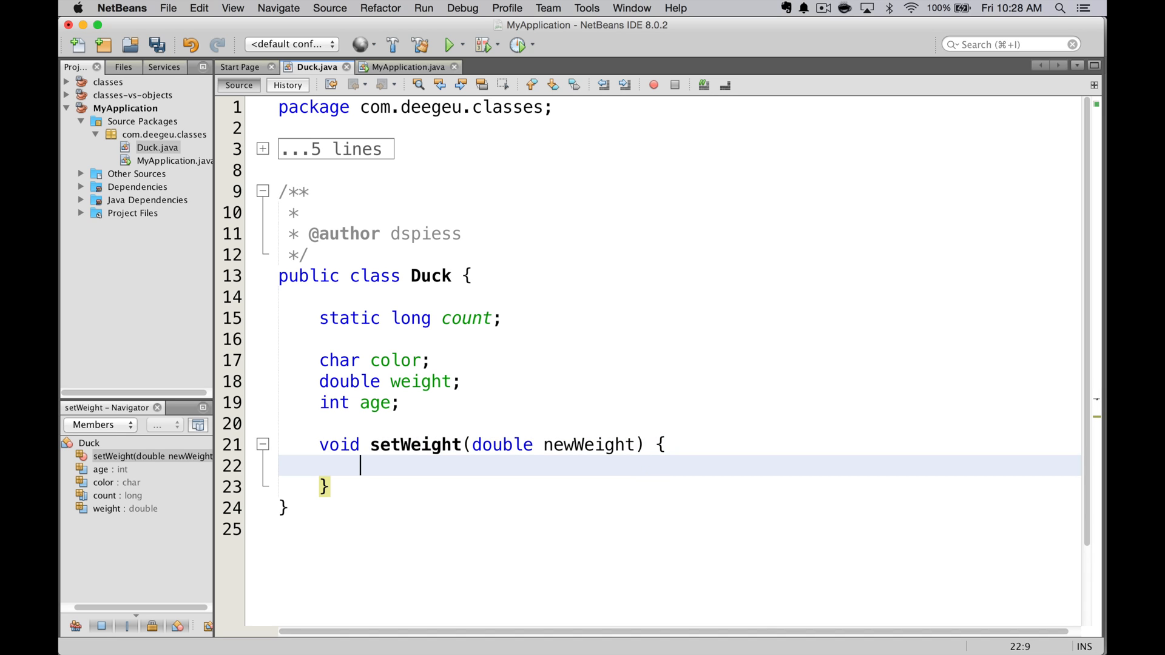
{"action": "type", "text": "weight ="}
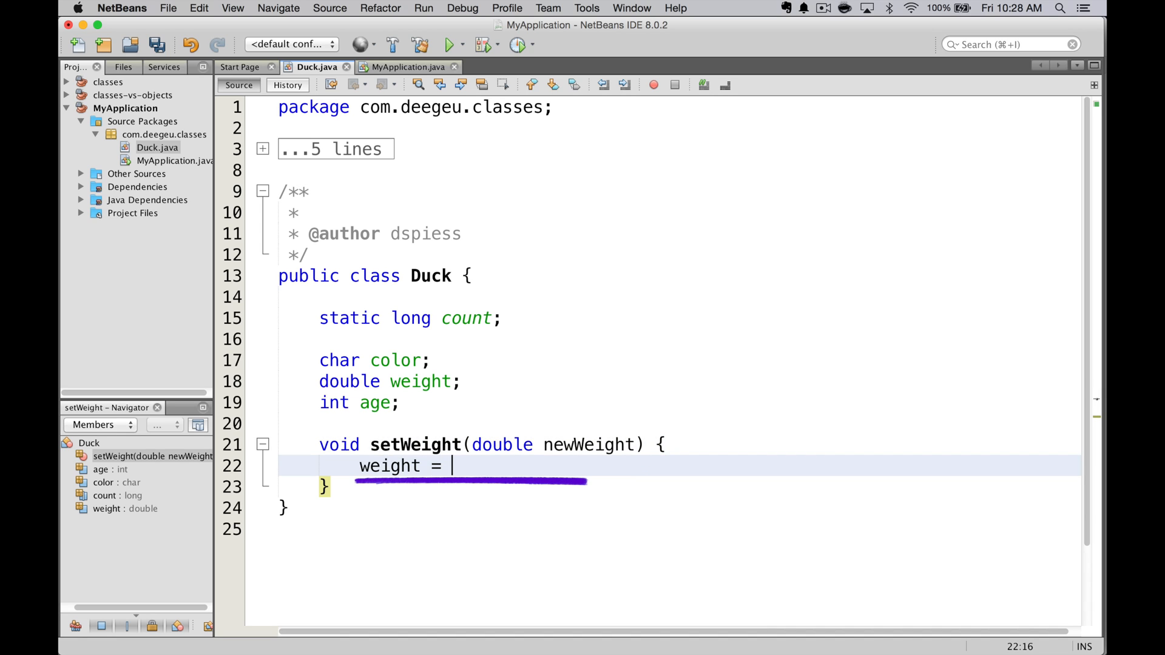
{"action": "type", "text": "newWei"}
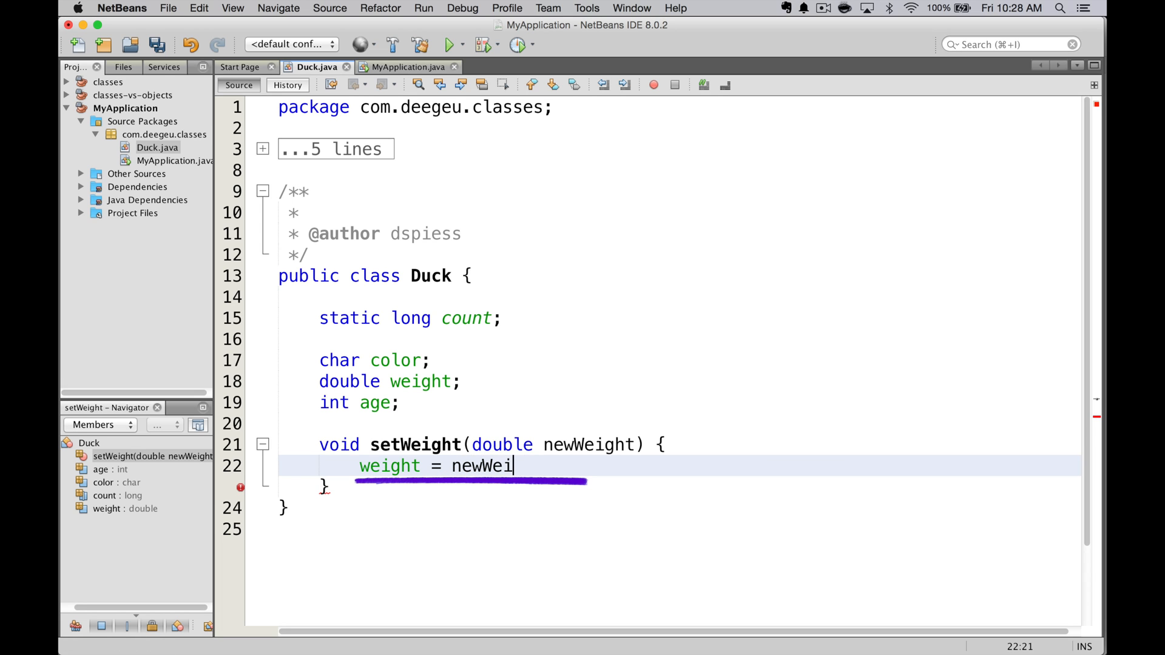
{"action": "type", "text": "ght;"}
{"action": "type", "text": "System.out.println();"}
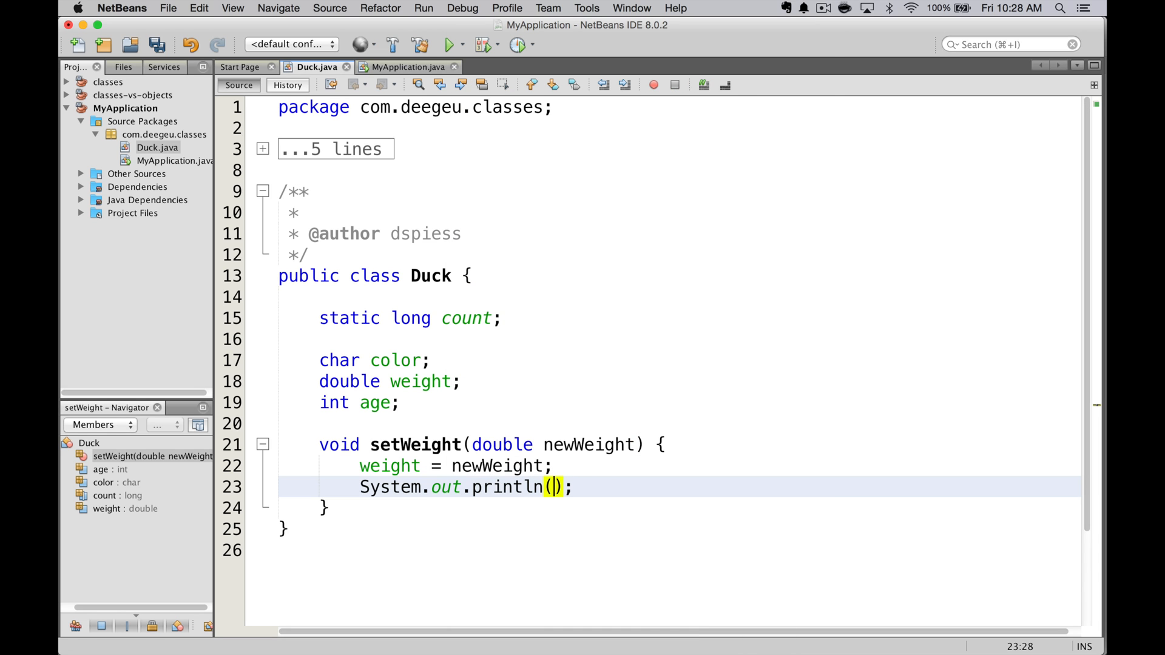
Add a println reporting "Setting weight to " + newWeight in setWeight
{"action": "type", "text": "\"Setting we\""}
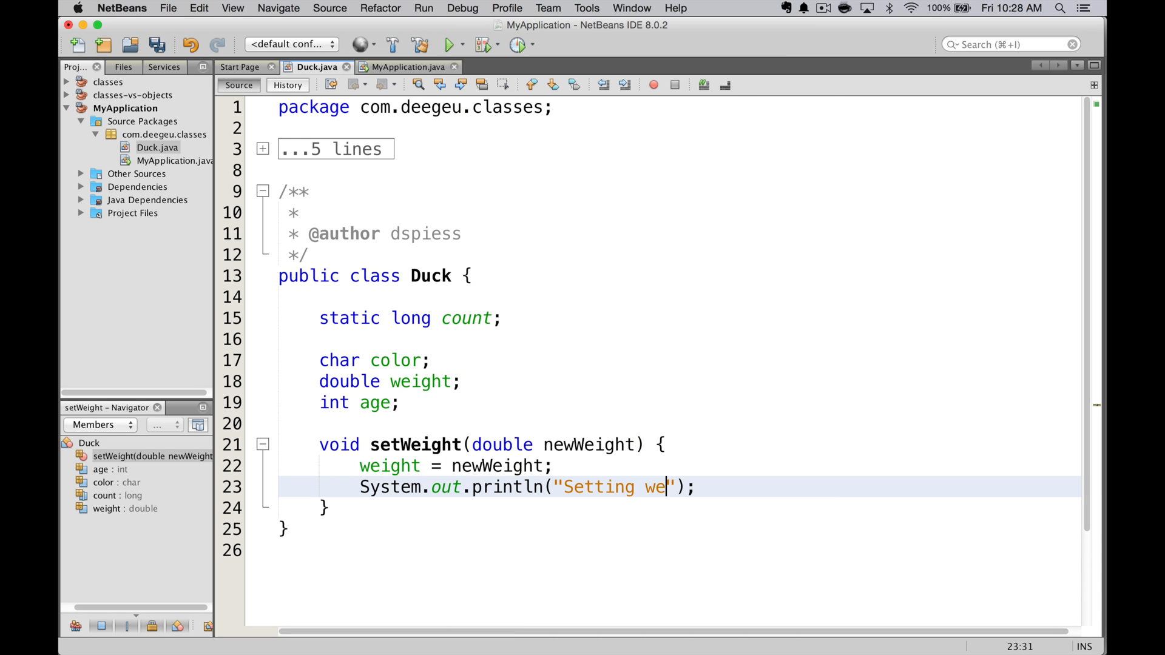
{"action": "type", "text": "ight to"}
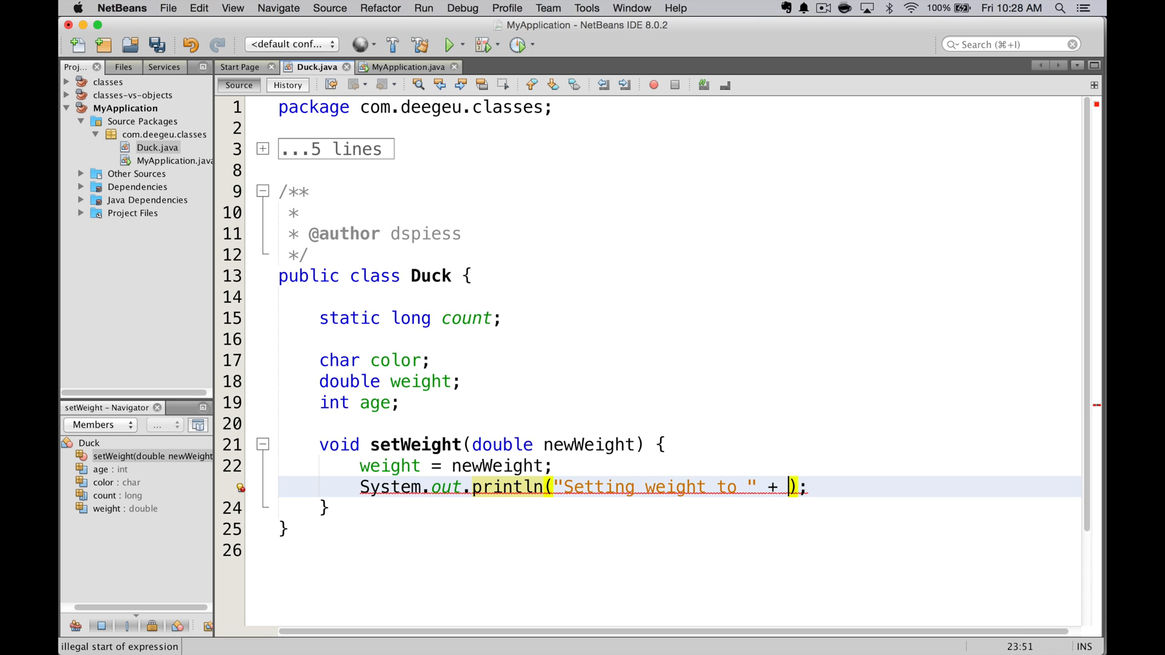
{"action": "type", "text": "n"}
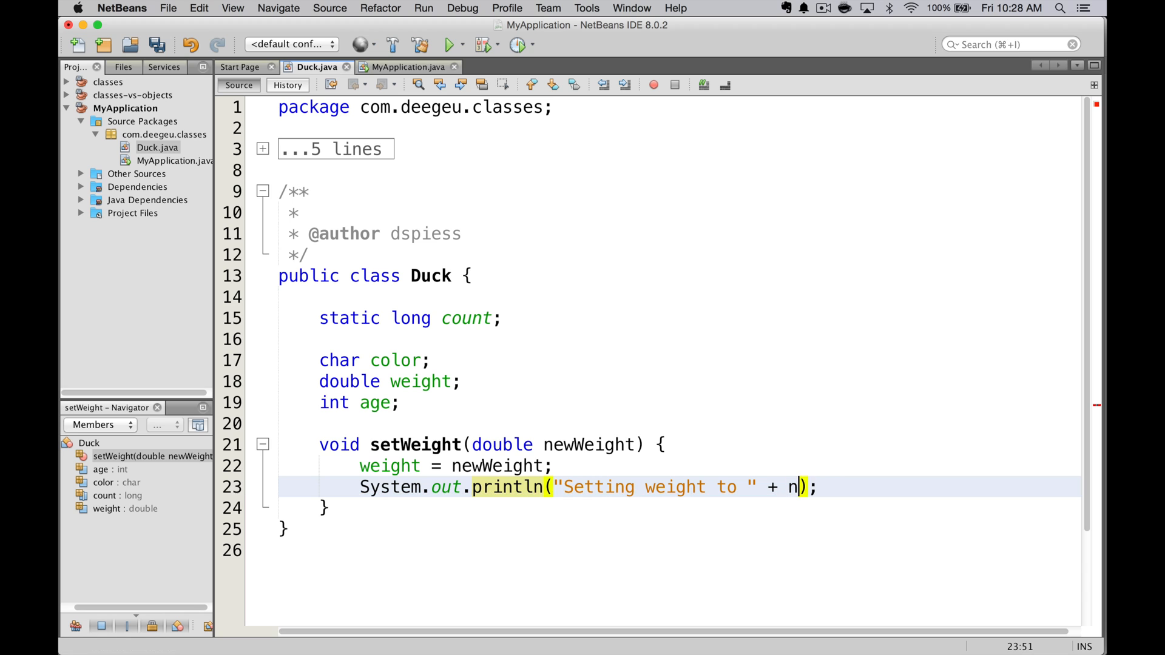
{"action": "type", "text": "ewWeight"}
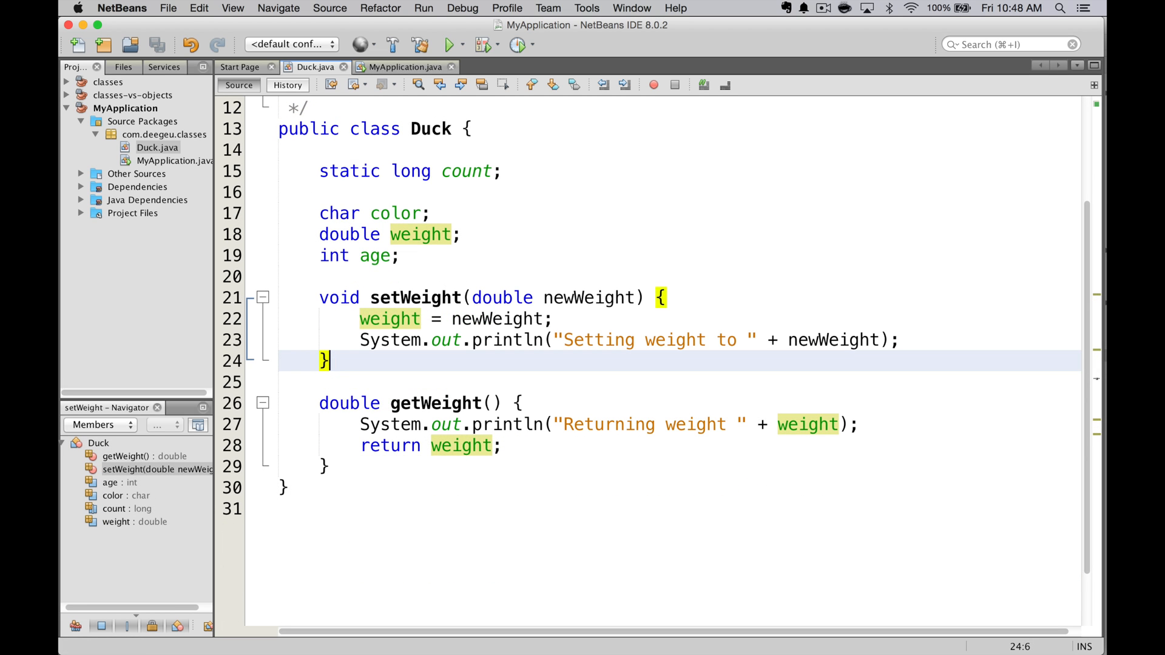
Review MyApplication's setWeight/getWeight calls, then return to Duck.java
{"action": "left_click", "coordinate": [403, 67]}
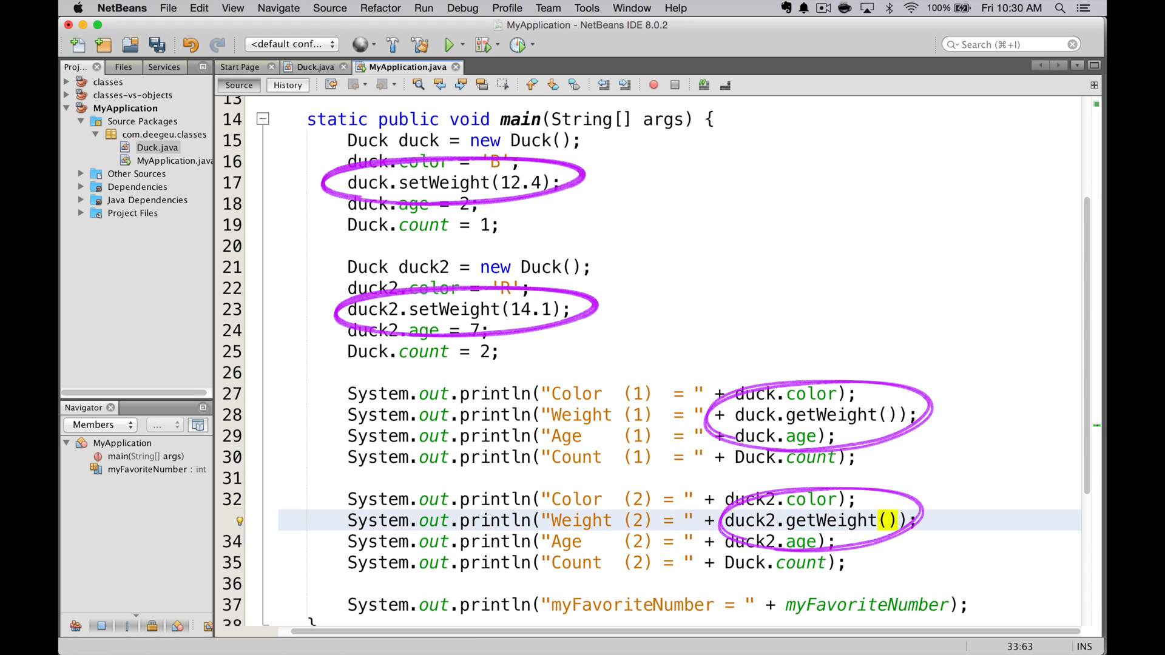
{"action": "left_click", "coordinate": [453, 45]}
{"action": "type", "text": "if"}
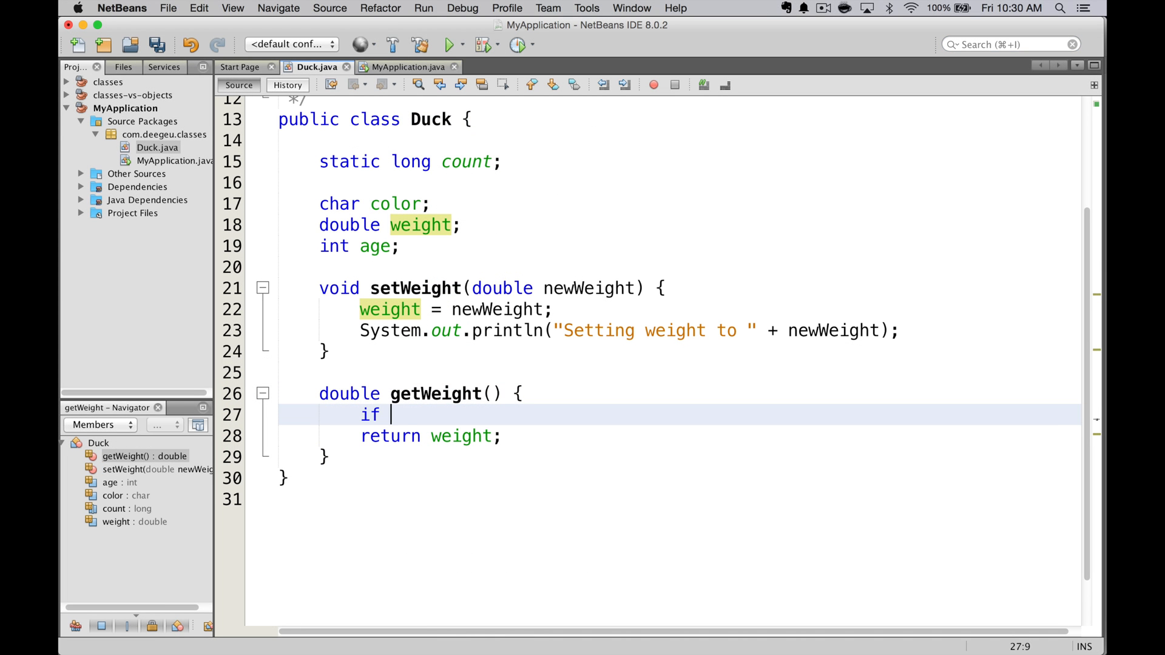
Guard getWeight's return with if (weight > 20) and run, hitting the missing-return error
{"action": "type", "text": "(weight)"}
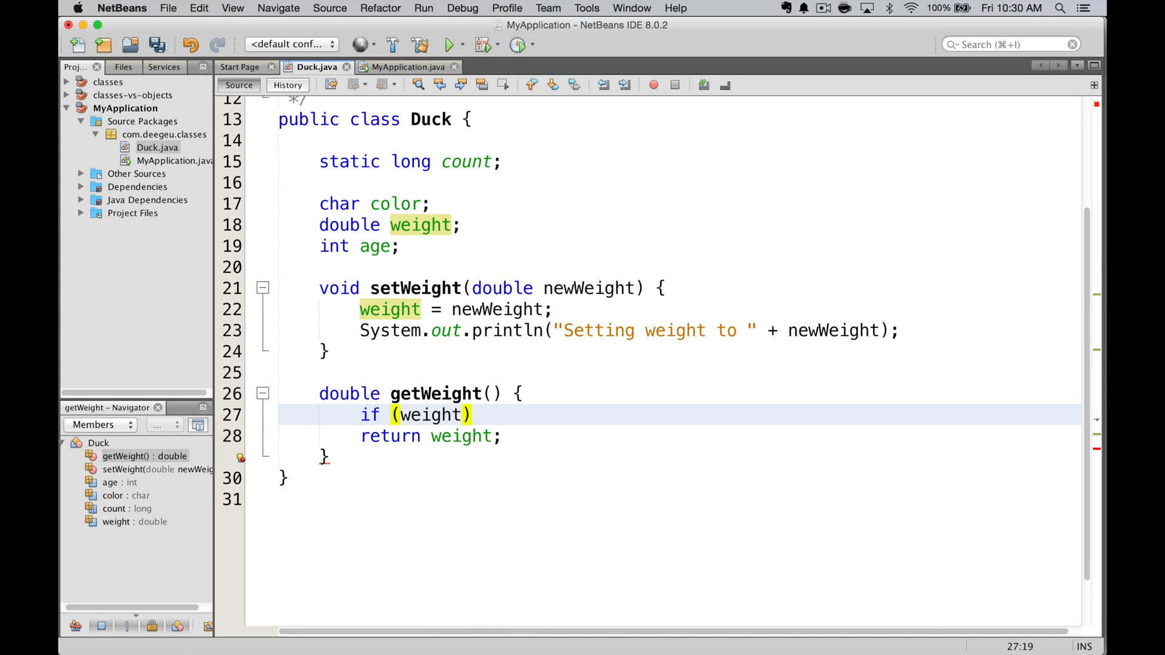
{"action": "type", "text": "> 20"}
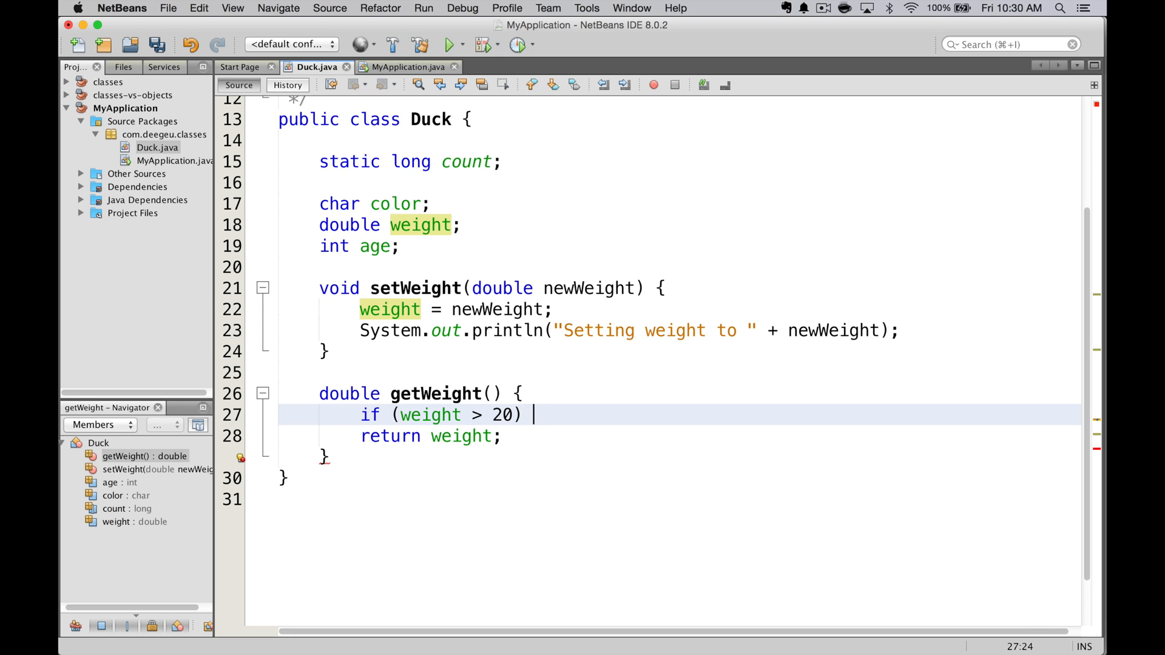
{"action": "type", "text": "{"}
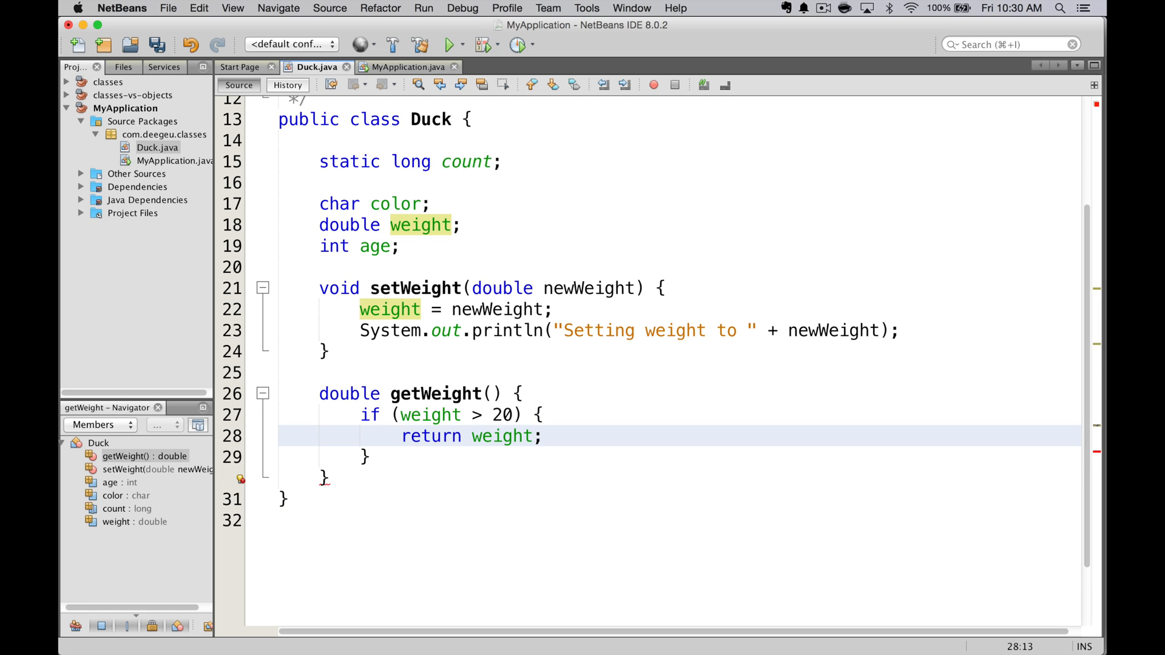
{"action": "left_click", "coordinate": [452, 45]}
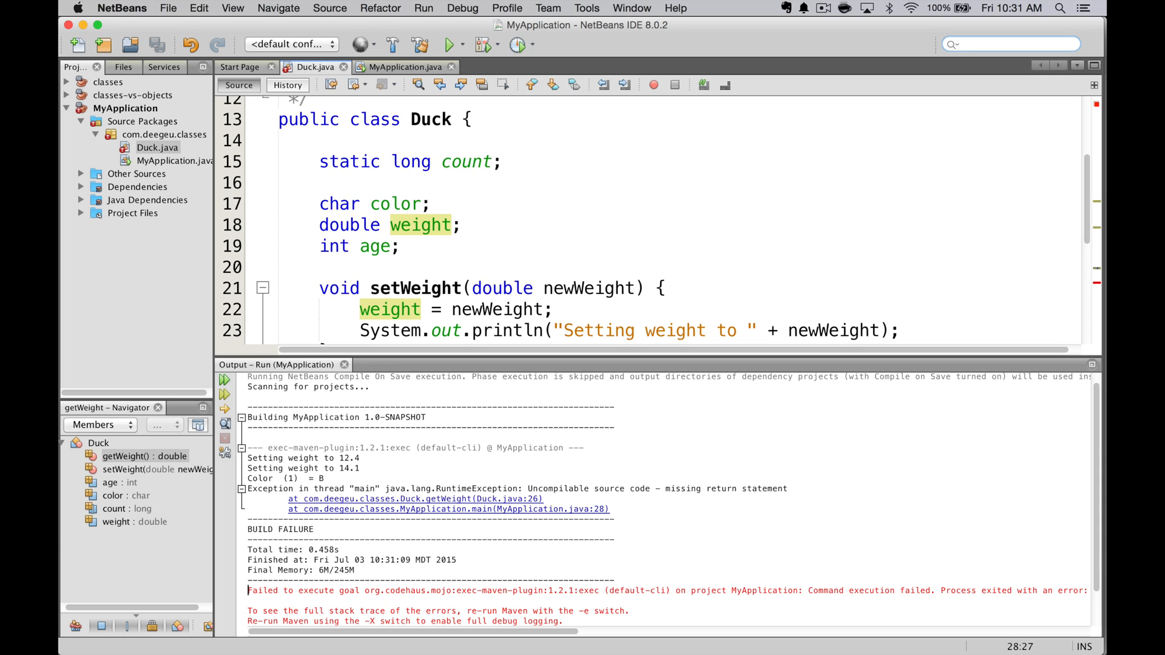
{"action": "left_click", "coordinate": [405, 67]}
{"action": "type", "text": "voi"}
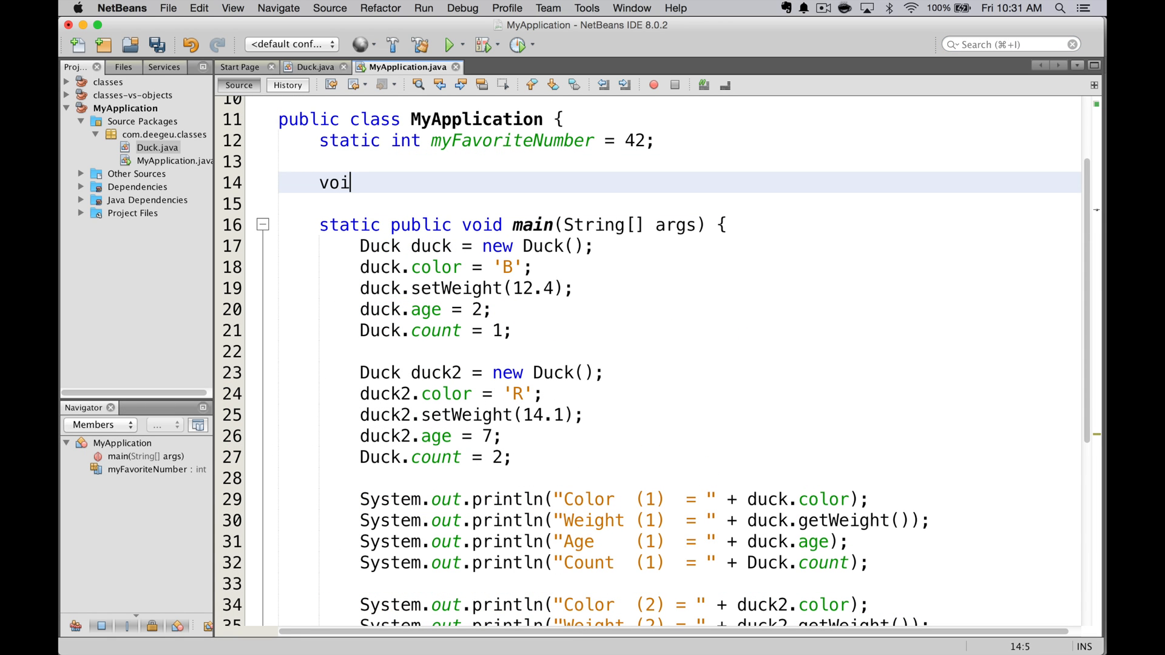
Write void sayHello() printing Hello, call app.sayHello() on a new MyApplication in main, and run
{"action": "type", "text": "d say"}
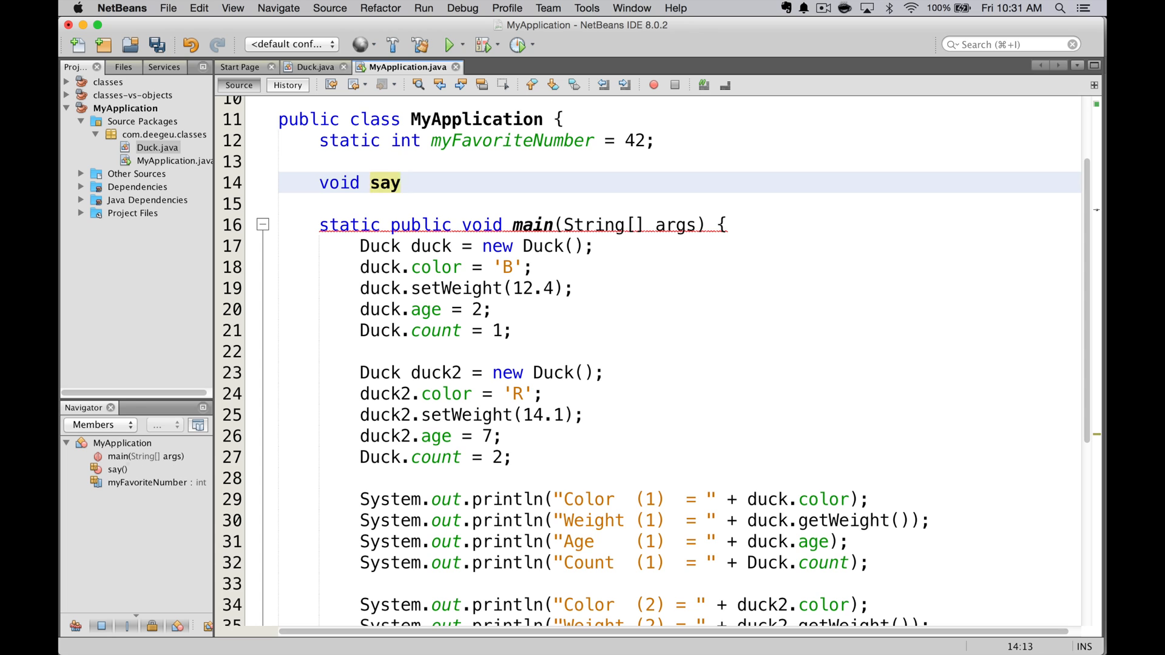
{"action": "type", "text": "Hello() {"}
{"action": "type", "text": "System.out.println(\"Hello\");"}
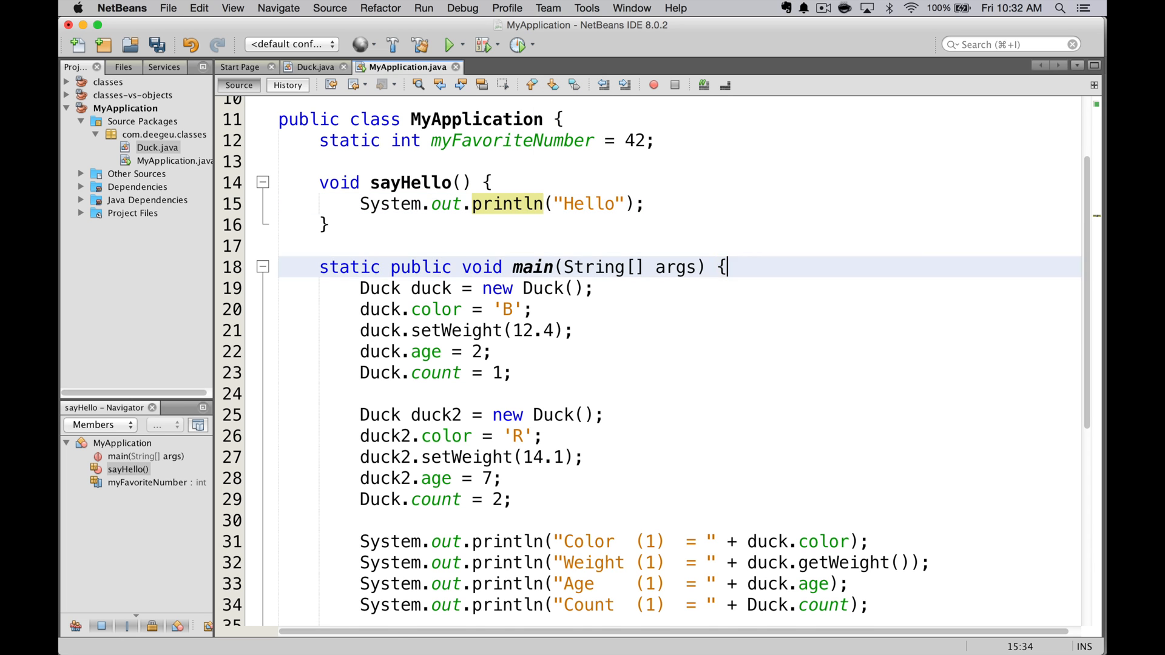
{"action": "type", "text": "sayHello();"}
{"action": "type", "text": "MyApplication app = new MyApplication();"}
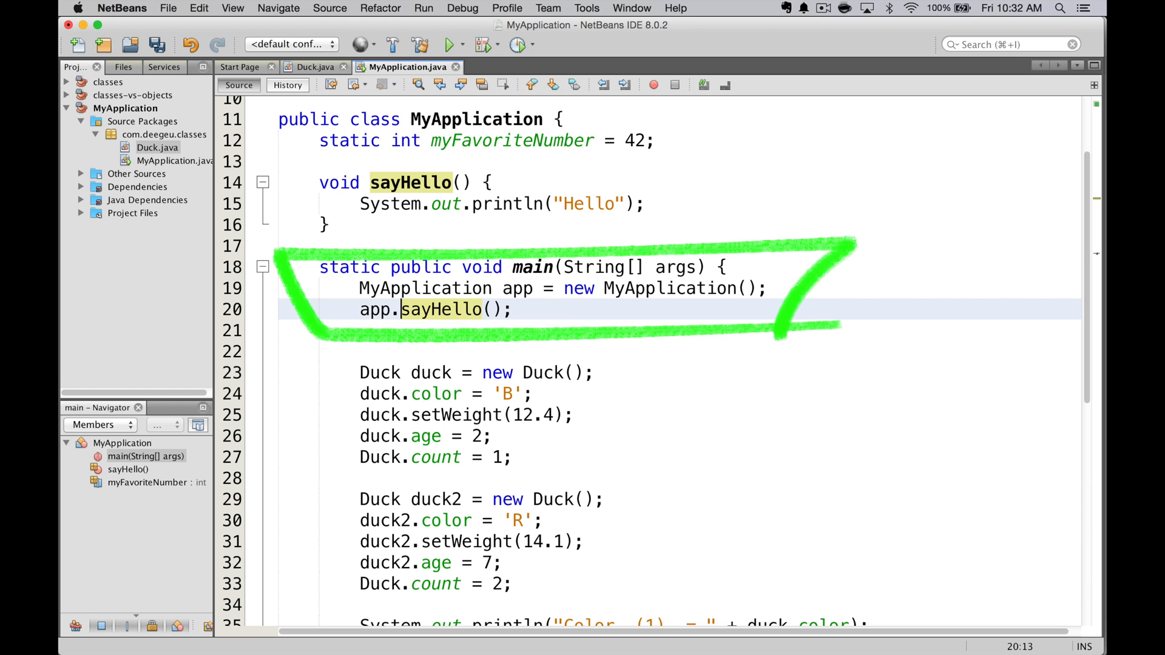
{"action": "left_click", "coordinate": [452, 45]}
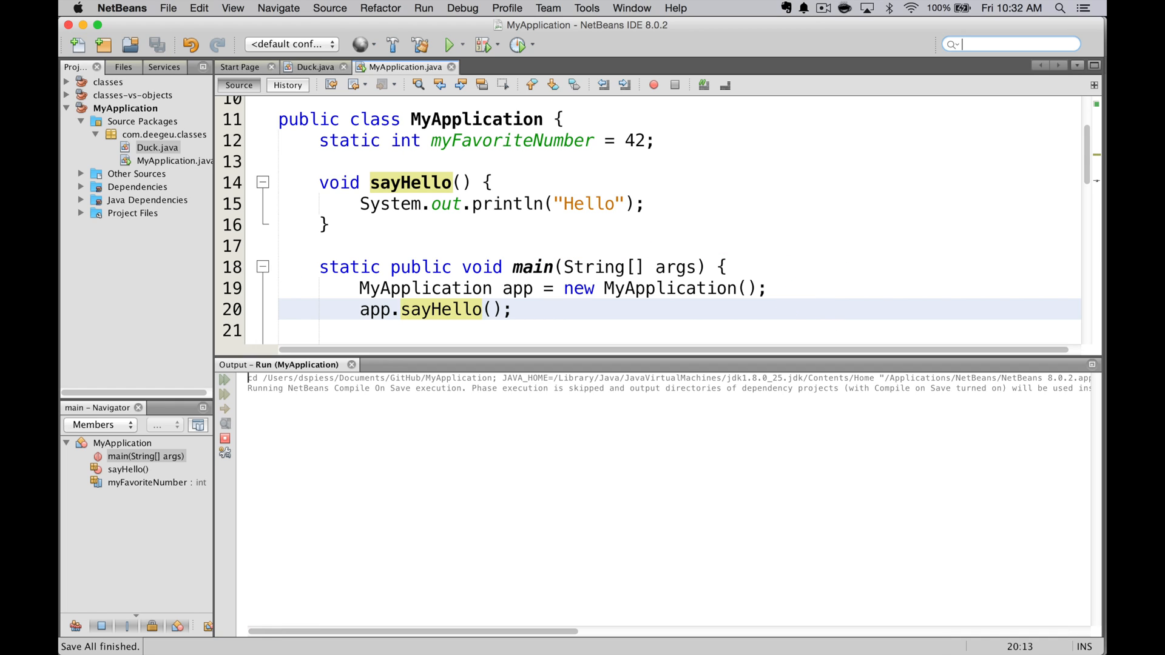
Close the Output window before removing the instance lines from main
{"action": "left_click", "coordinate": [451, 45]}
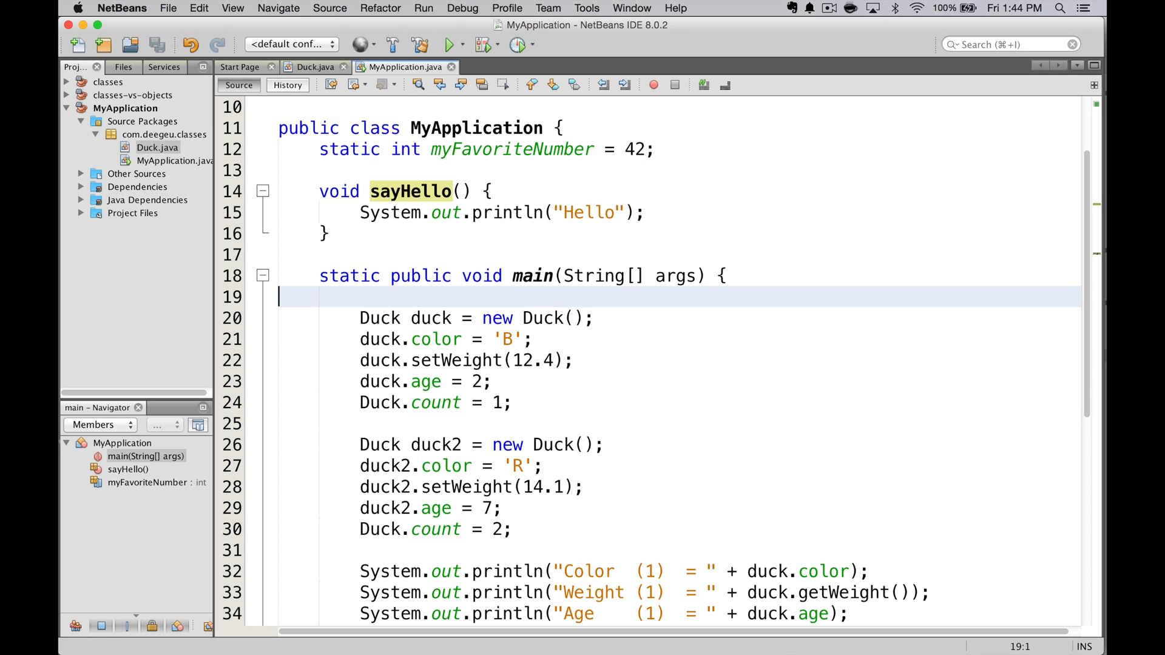
Mark sayHello static, call MyApplication.sayHello() in main, and run the project
{"action": "type", "text": "sta"}
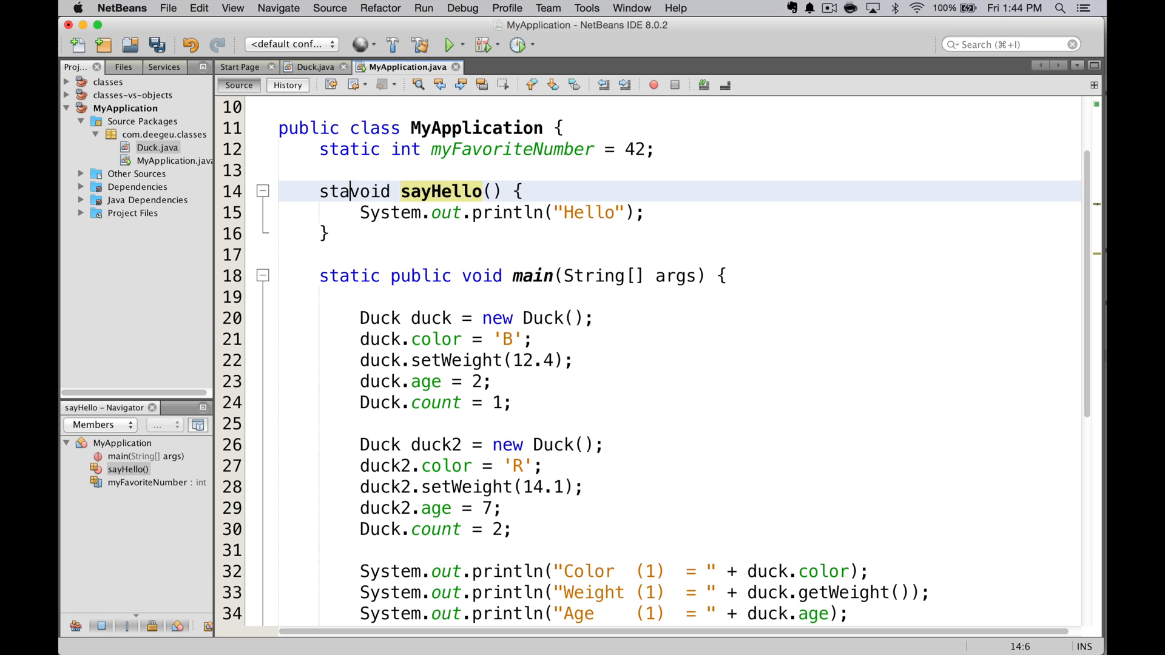
{"action": "type", "text": "tic"}
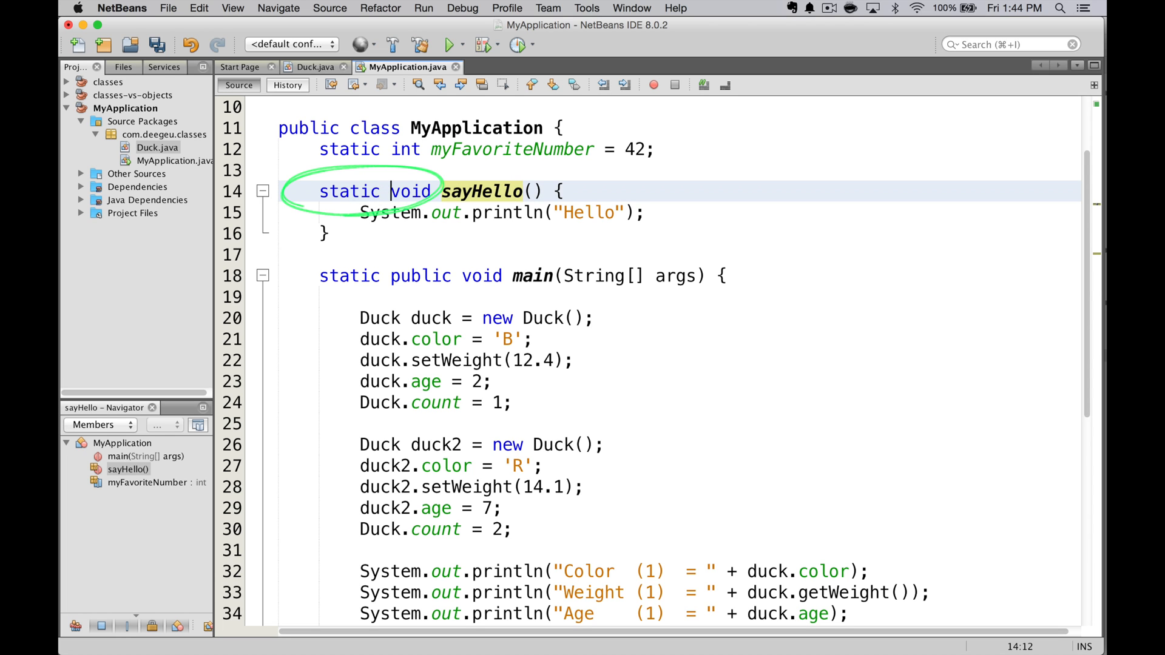
{"action": "type", "text": "MyApplication.sayHello();"}
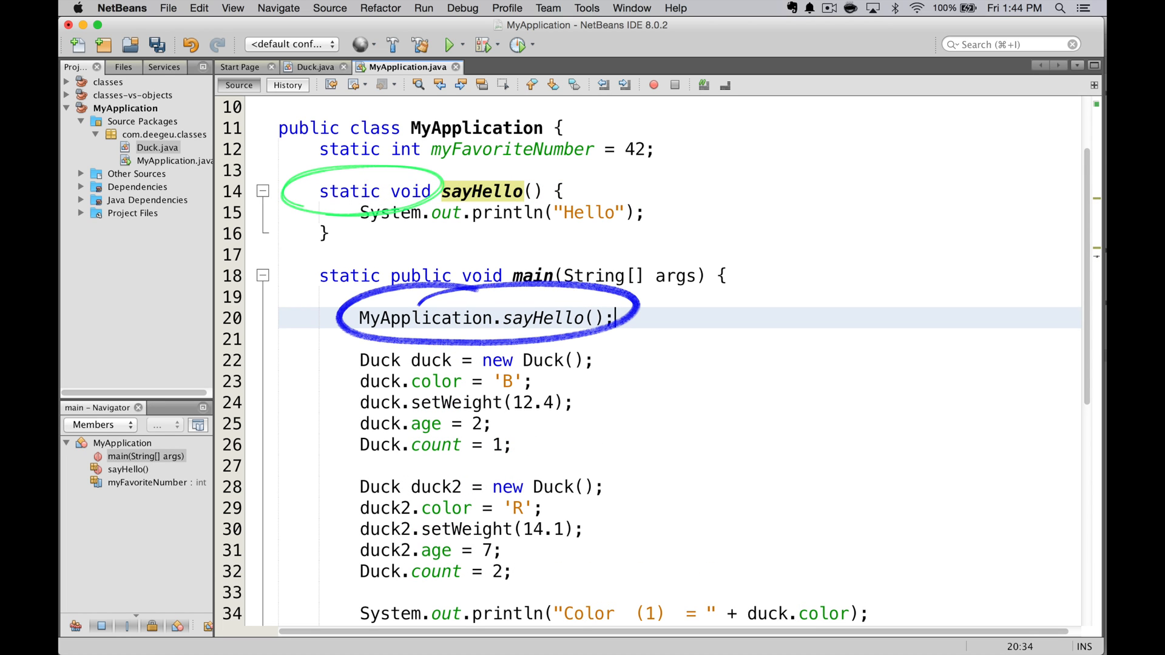
{"action": "left_click", "coordinate": [454, 45]}
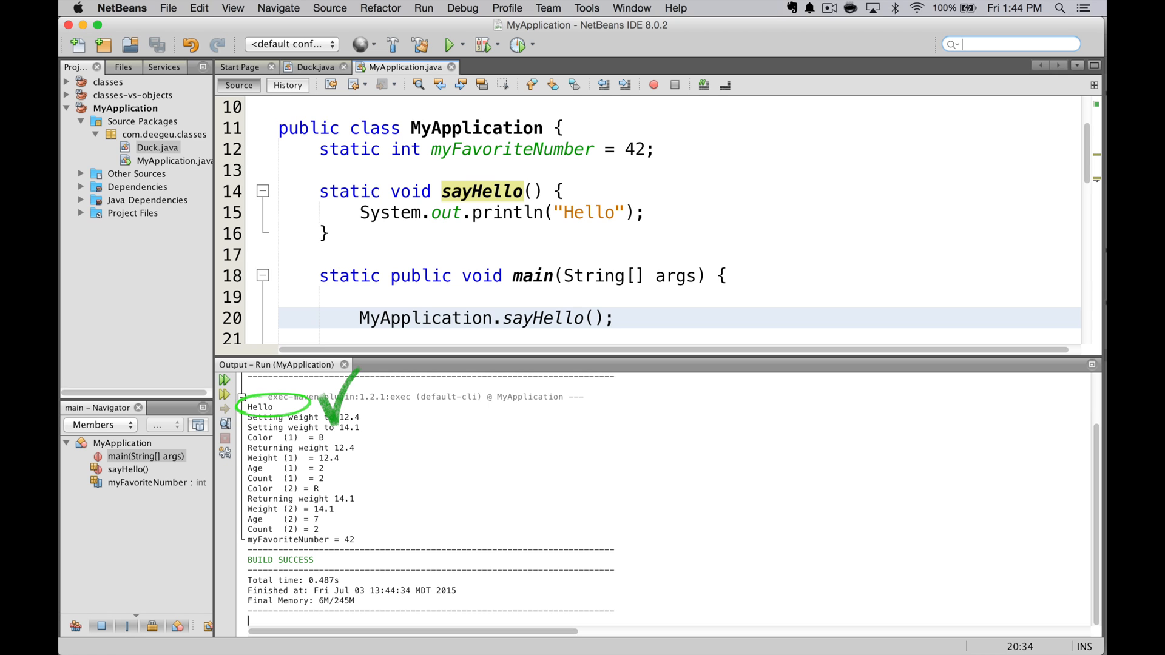